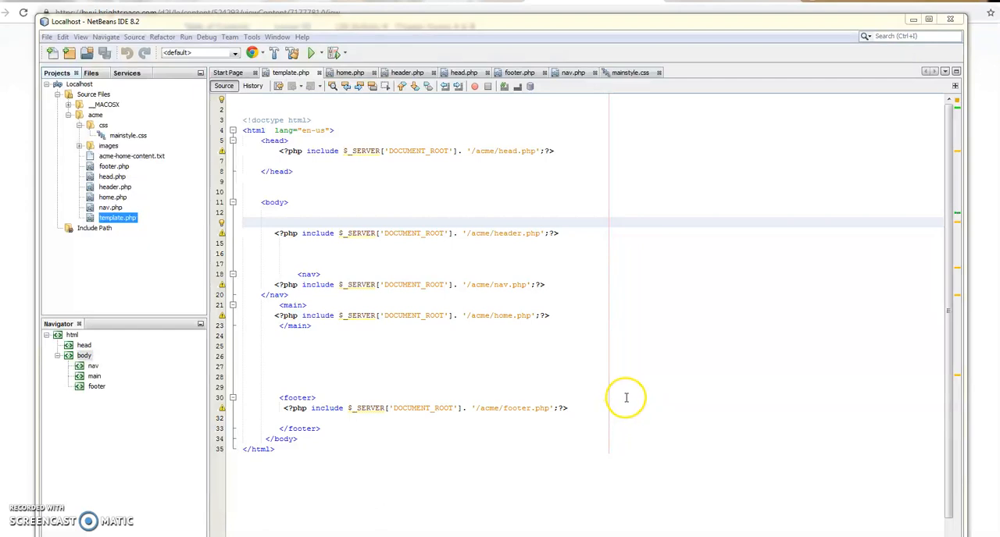
mouse_move(712, 273)
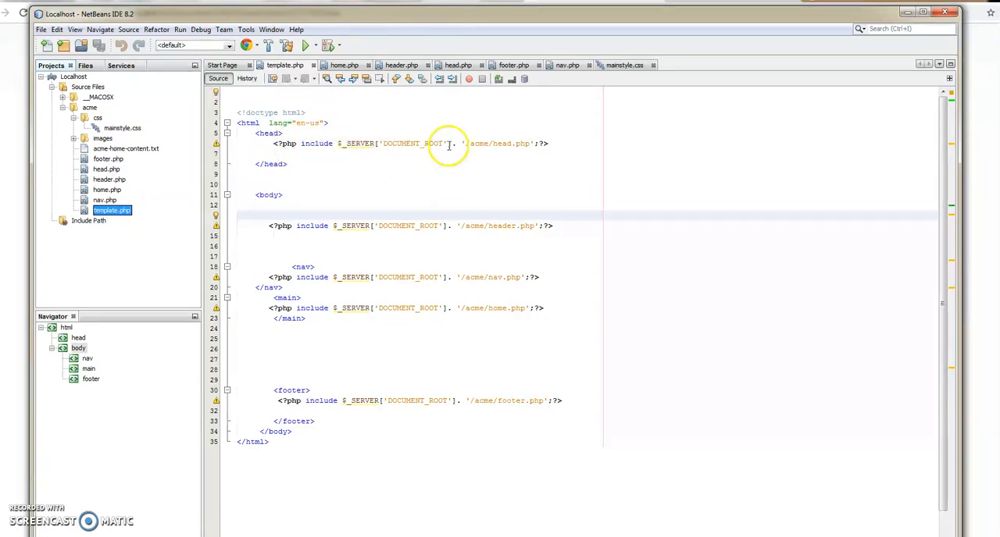
mouse_move(513, 324)
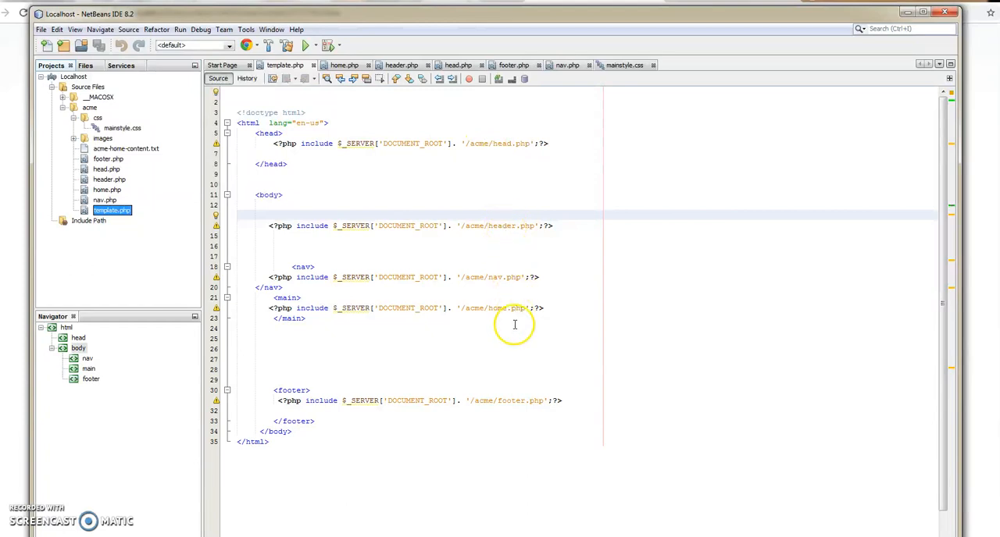
mouse_move(522, 400)
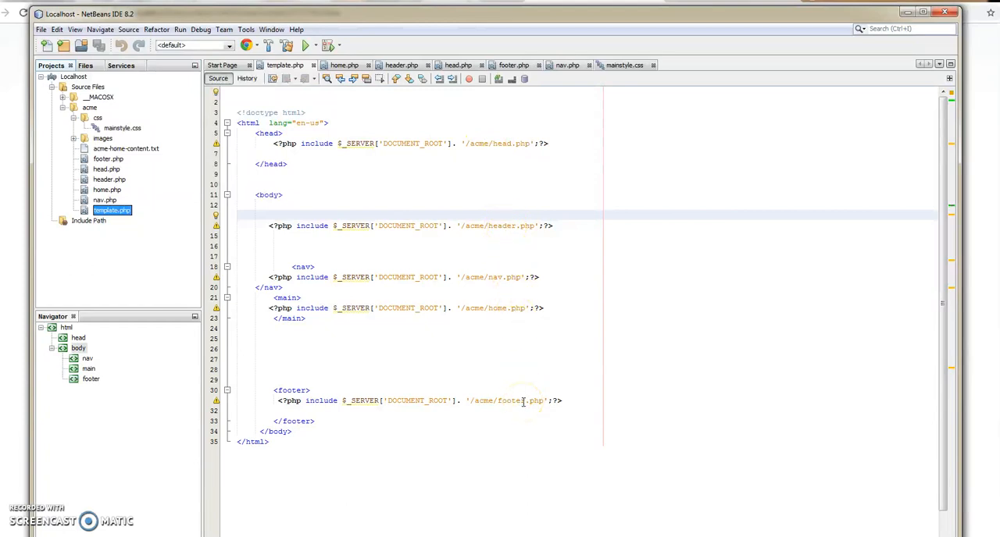
mouse_move(597, 303)
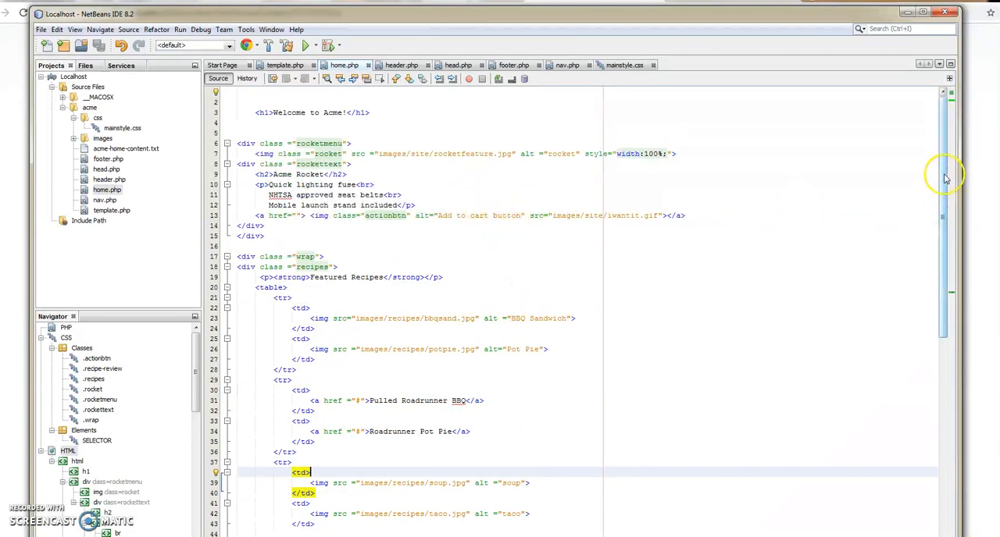
Scroll through home.php's rocket feature, recipes table and reviews markup
scroll(down, 3)
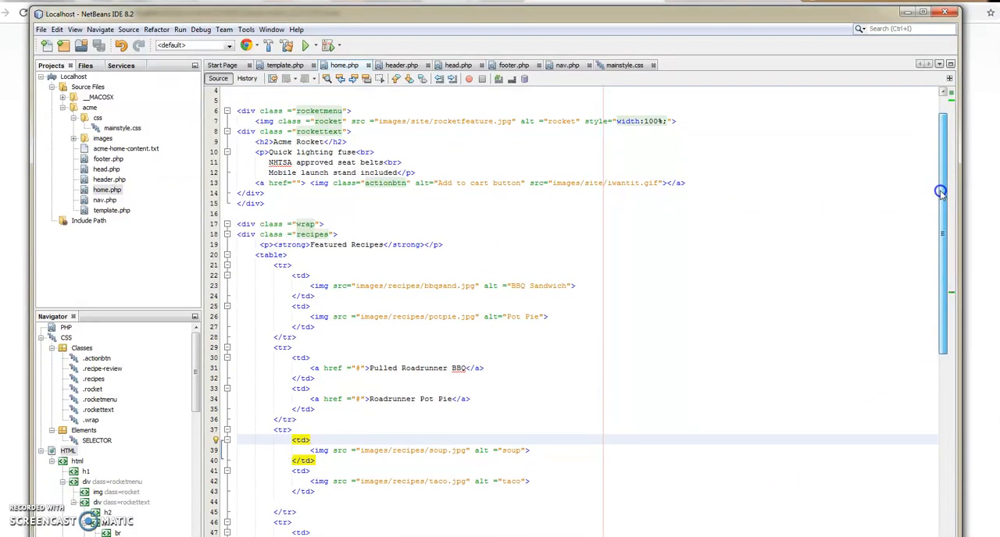
scroll(down, 3)
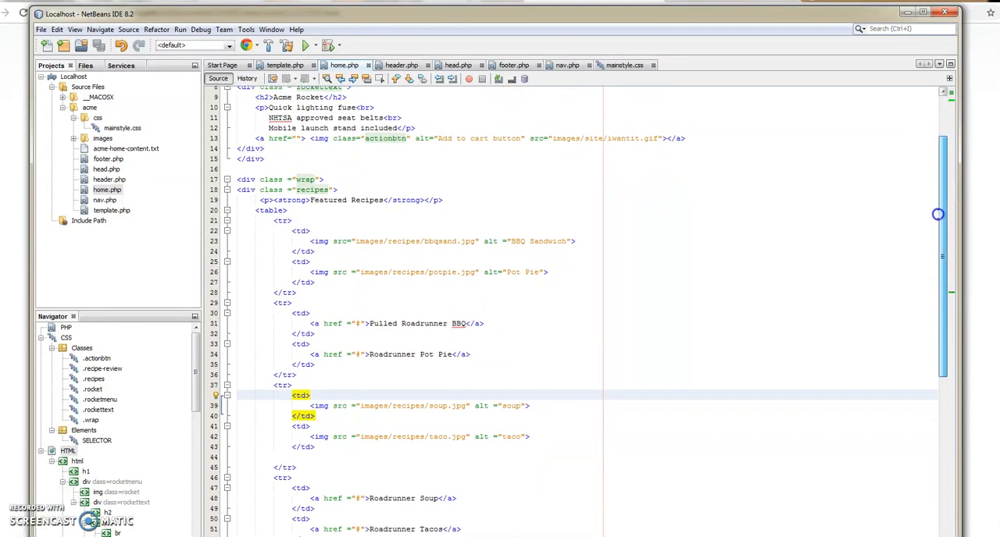
scroll(down, 3)
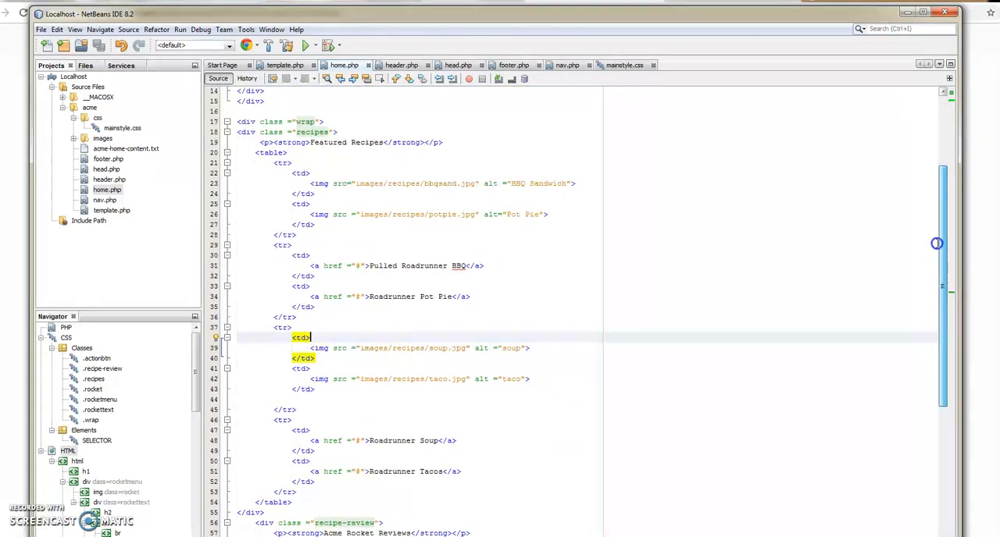
scroll(up, 3)
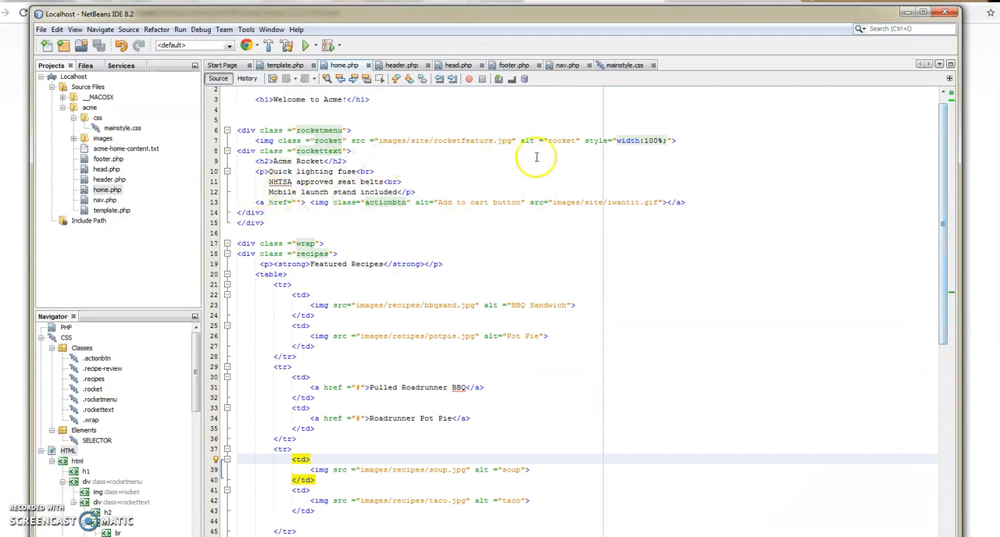
scroll(down, 3)
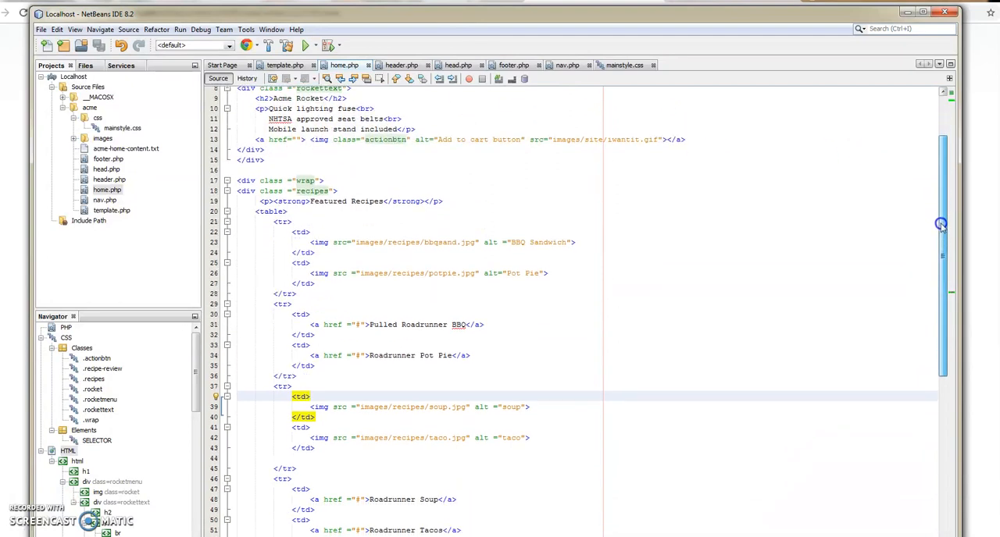
scroll(down, 3)
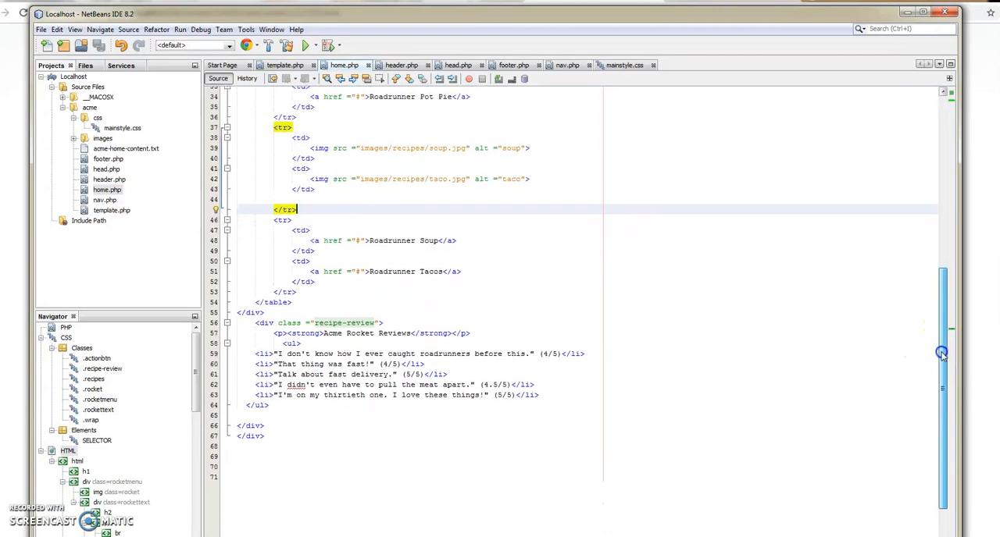
scroll(down, 3)
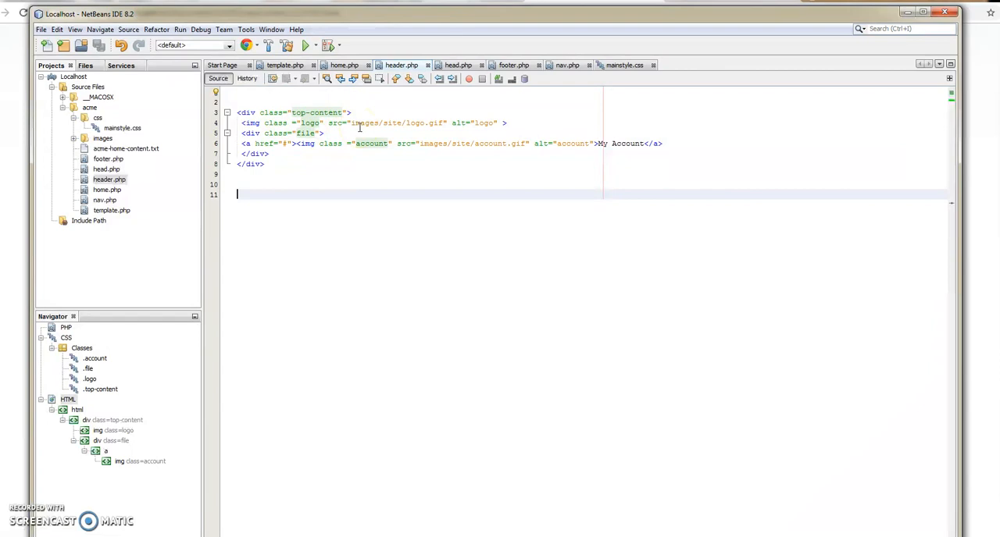
Review footer.php, return to template.php and run it in the browser via Run File
click(108, 169)
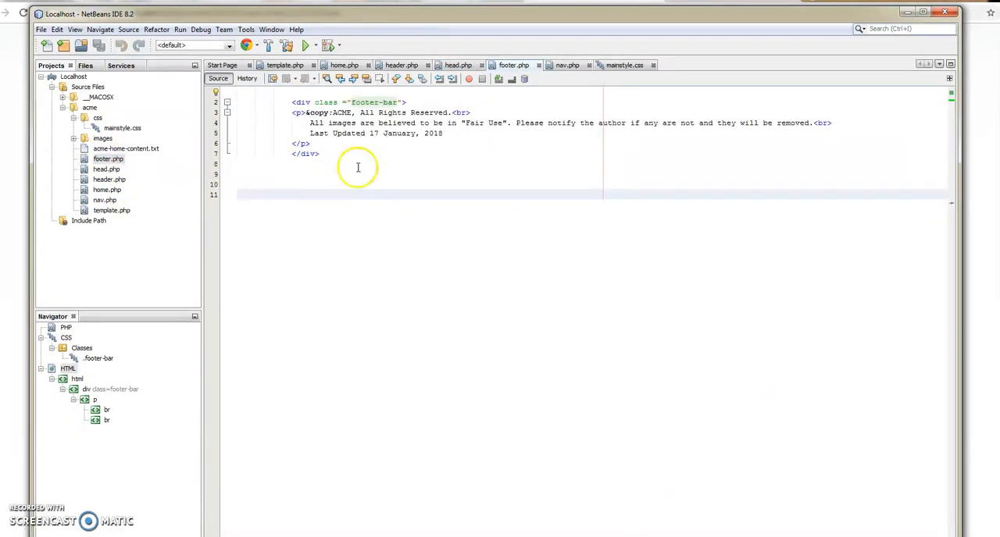
click(284, 65)
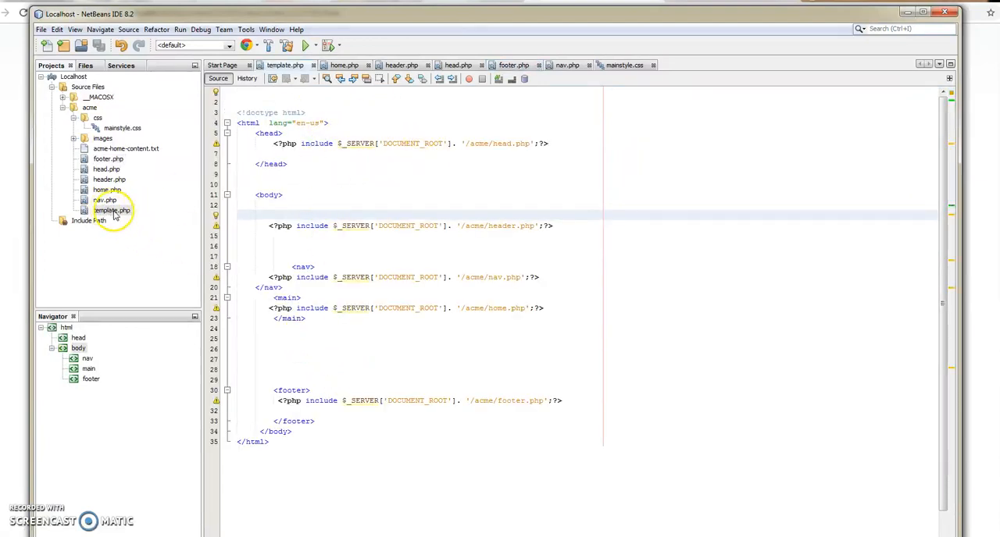
right_click(111, 210)
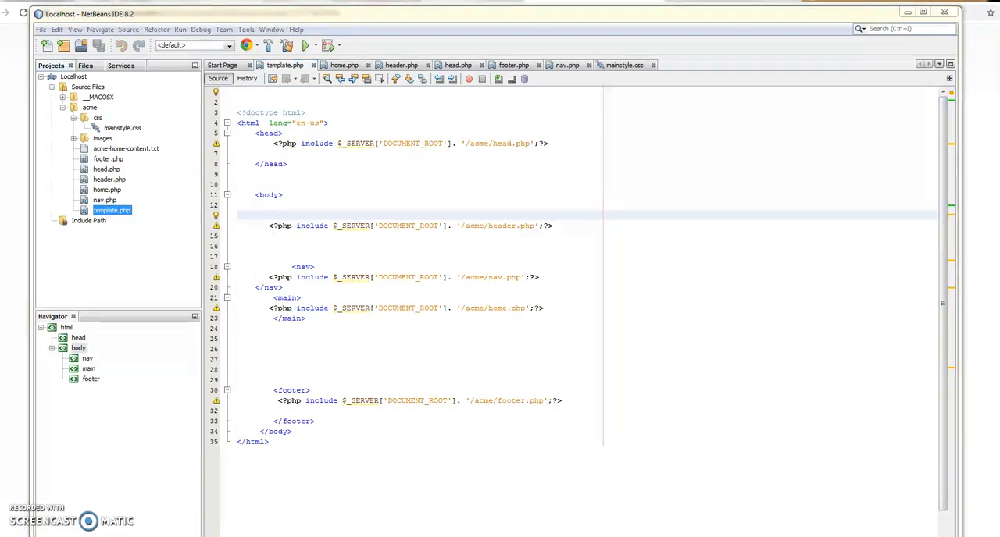
click(687, 56)
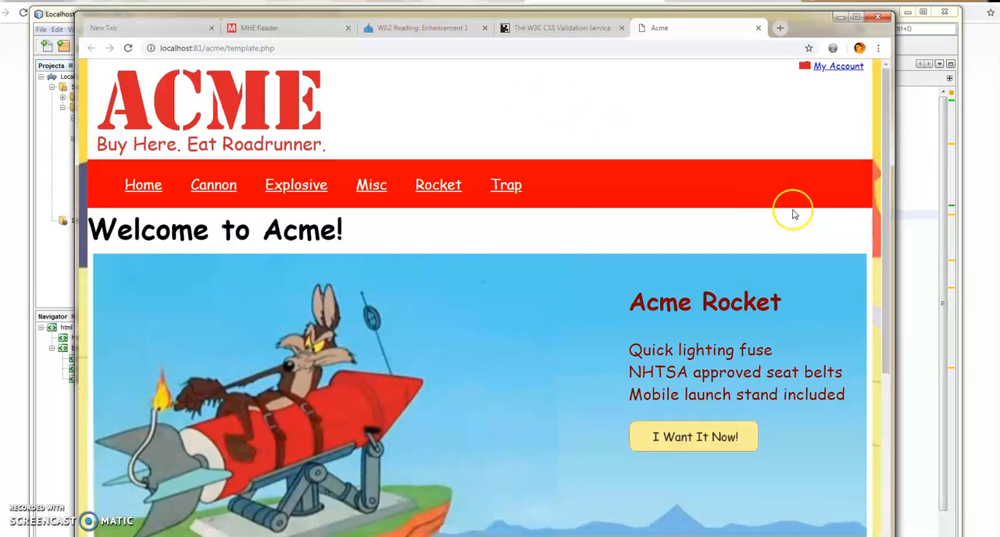
Scroll the localhost template.php page in Chrome and bring up the Chrome menu
scroll(down, 3)
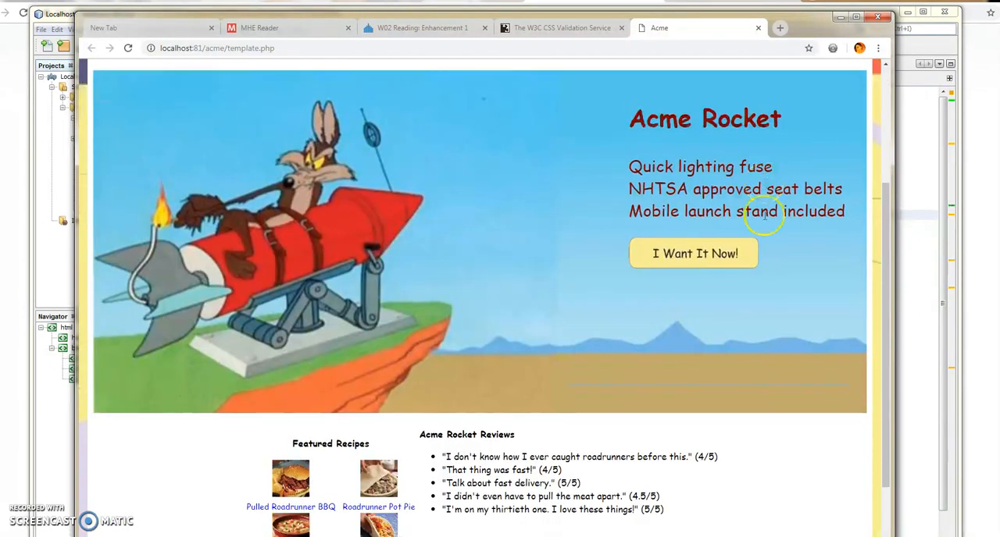
scroll(down, 3)
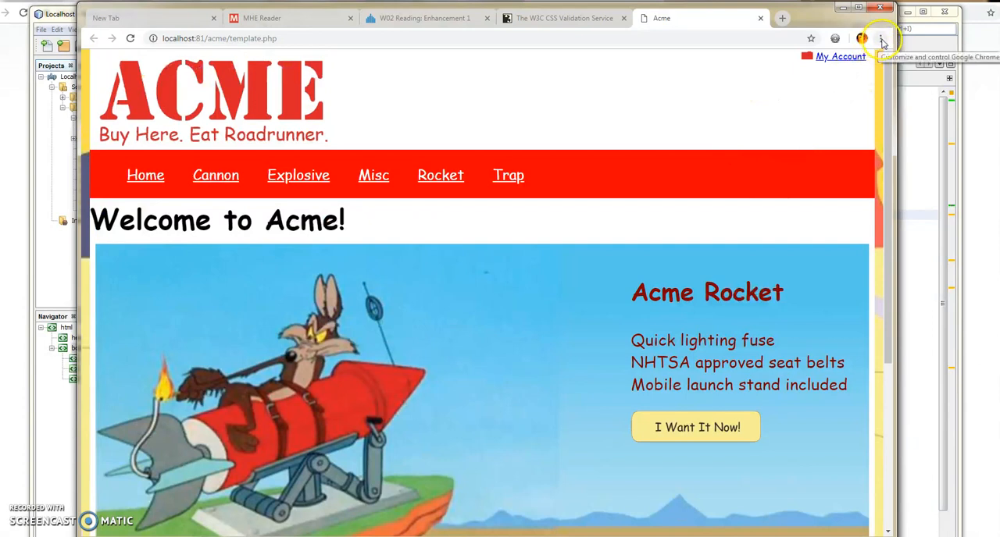
click(881, 37)
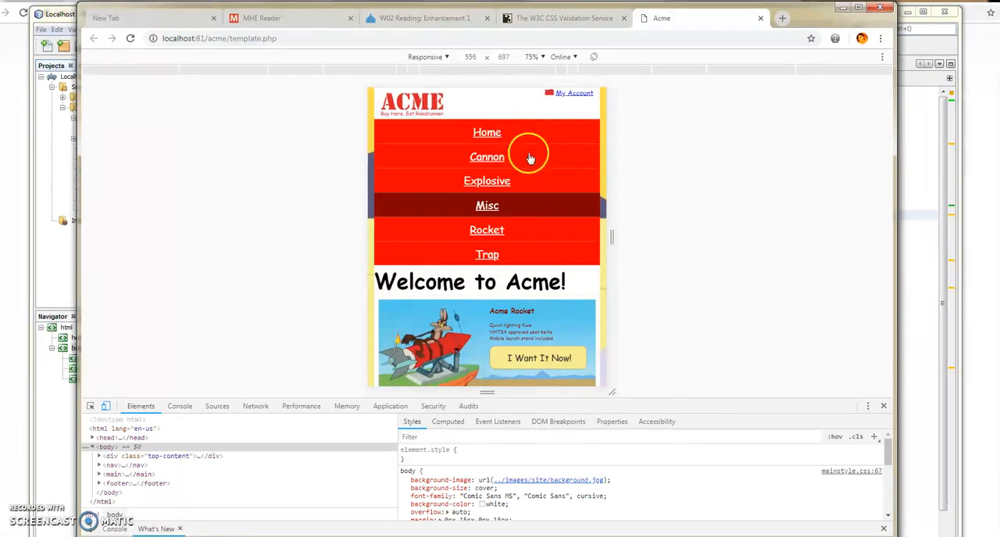
Toggle off the mobile device preview and close DevTools for full desktop width
scroll(down, 3)
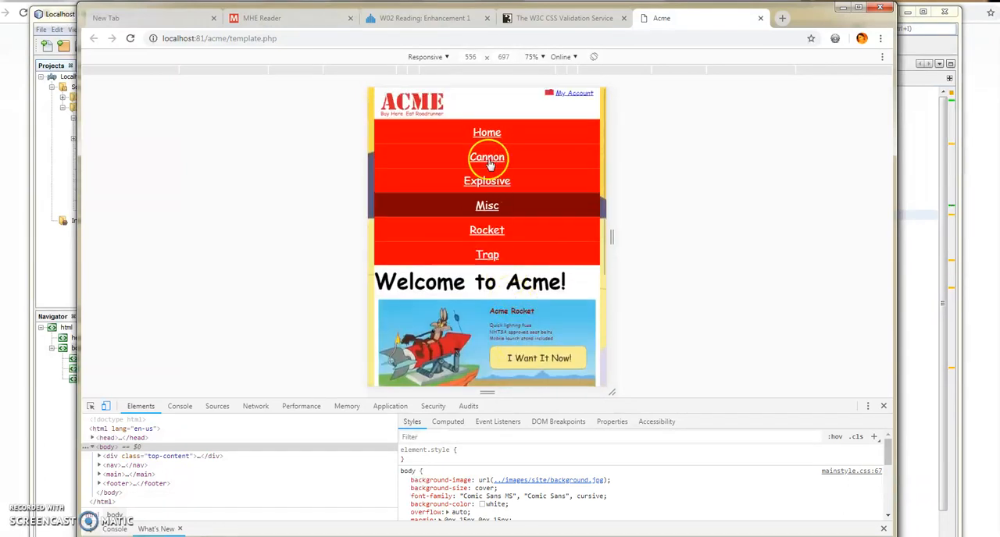
mouse_move(487, 252)
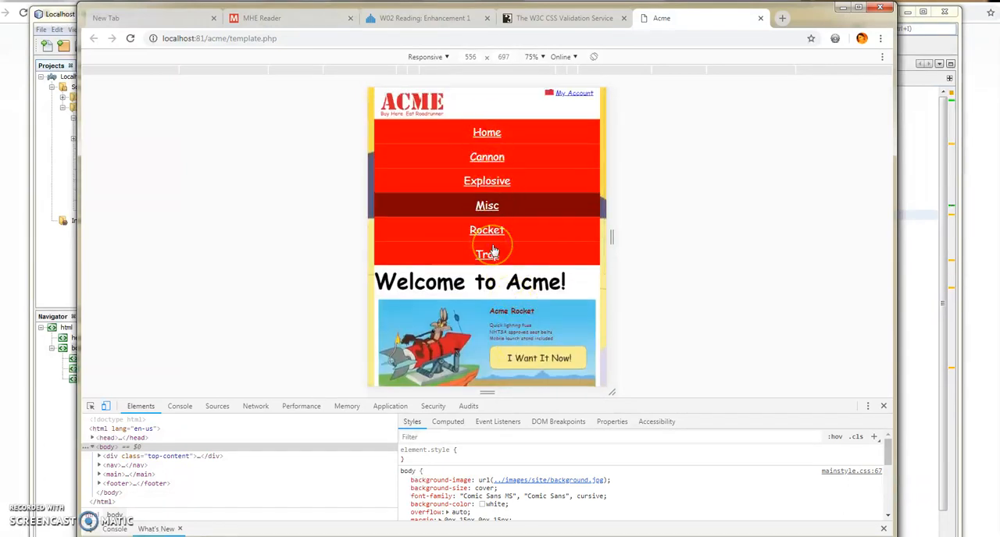
mouse_move(491, 185)
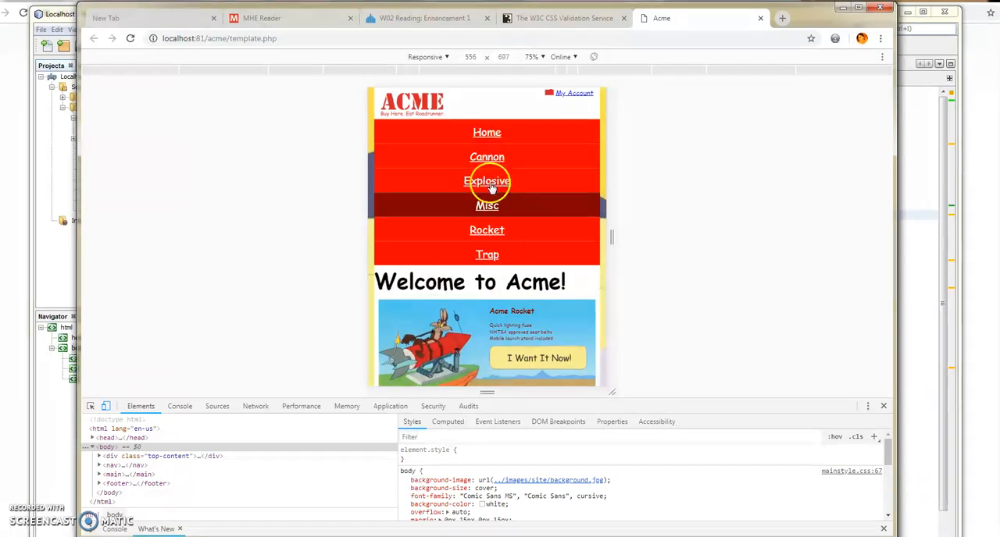
mouse_move(550, 192)
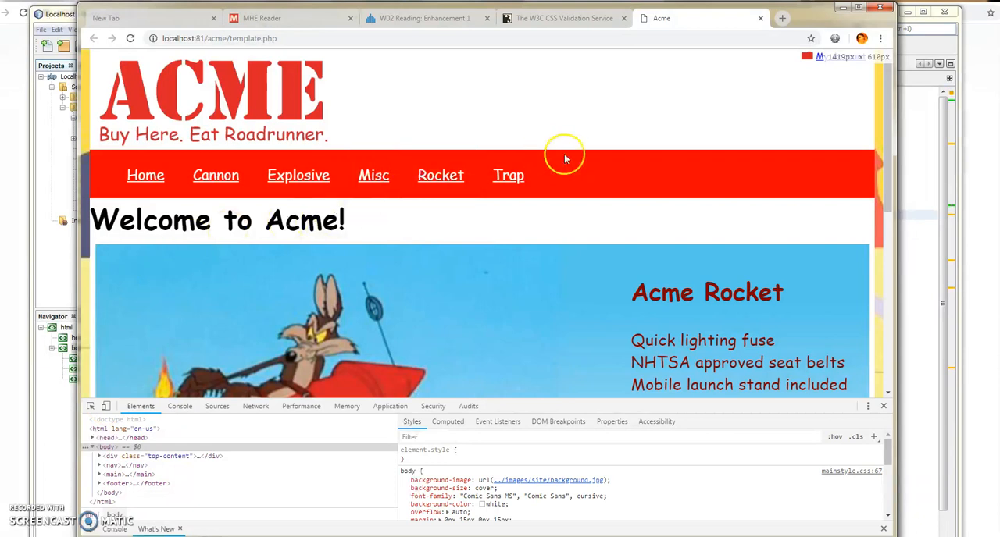
scroll(down, 3)
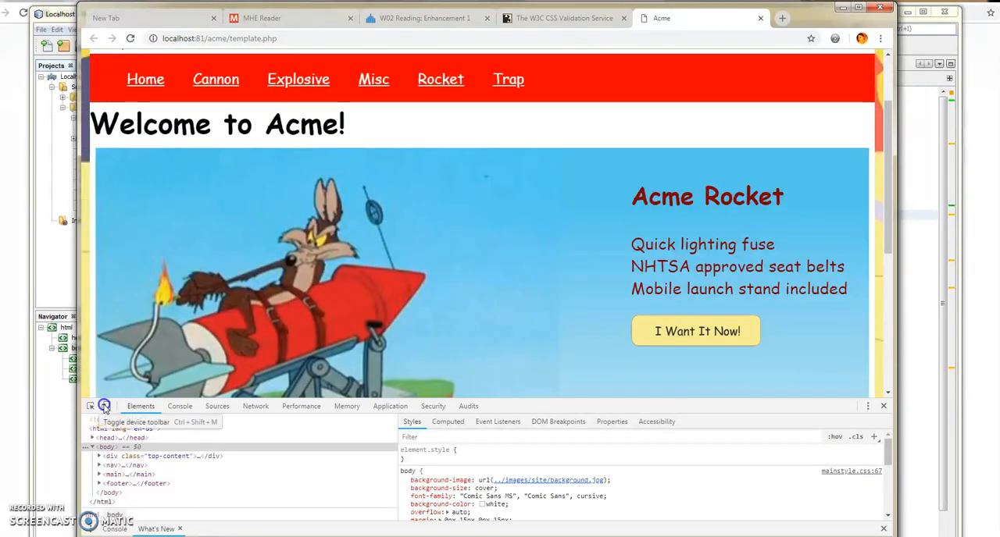
click(103, 406)
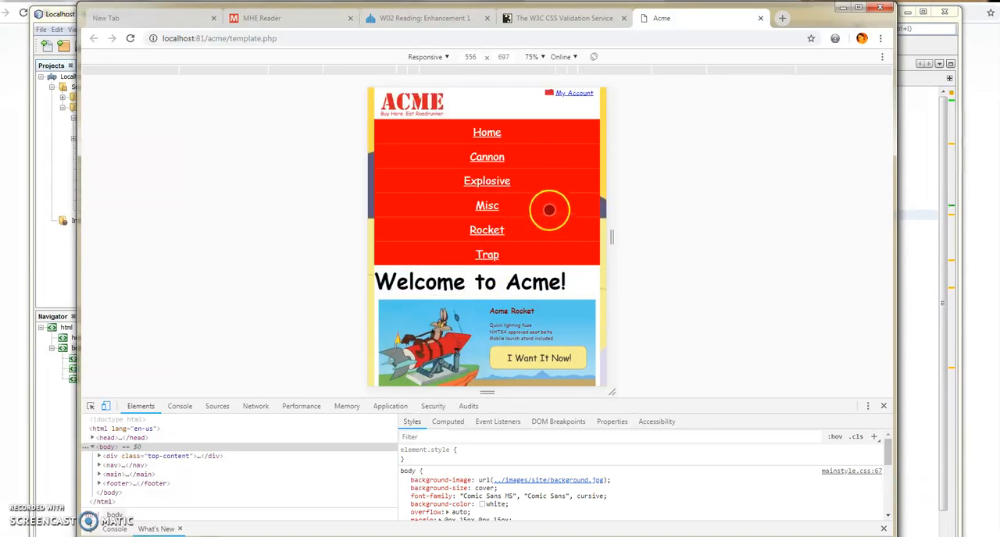
mouse_move(553, 205)
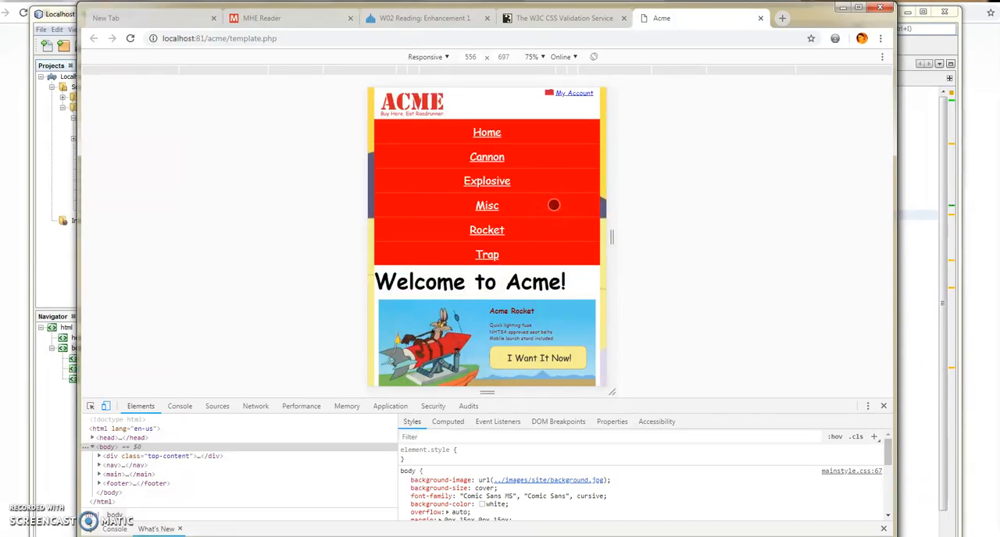
mouse_move(106, 406)
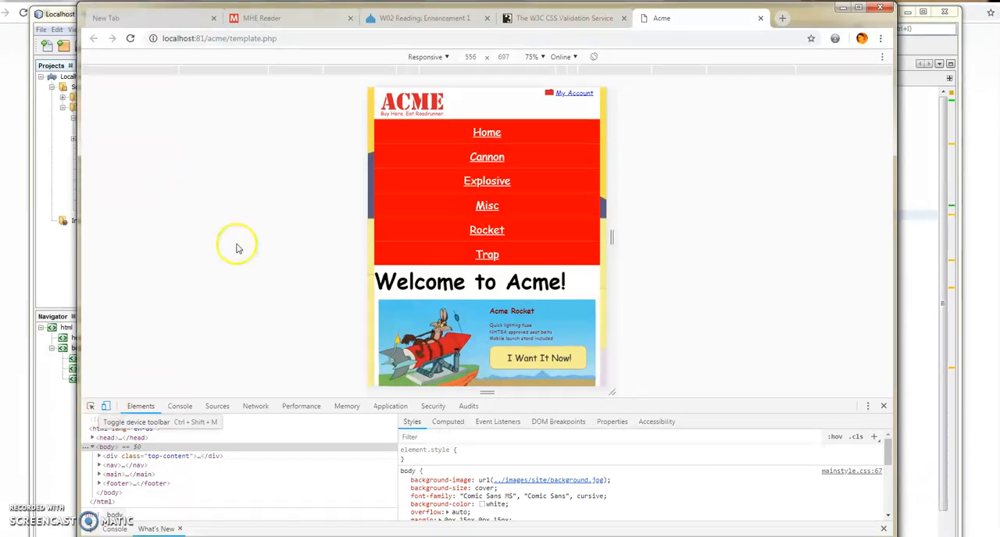
mouse_move(884, 406)
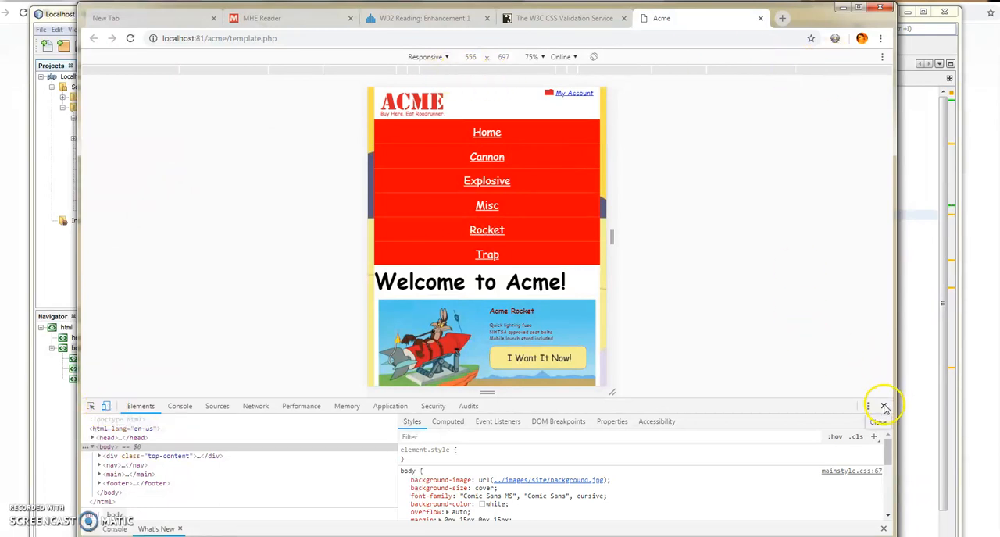
click(884, 406)
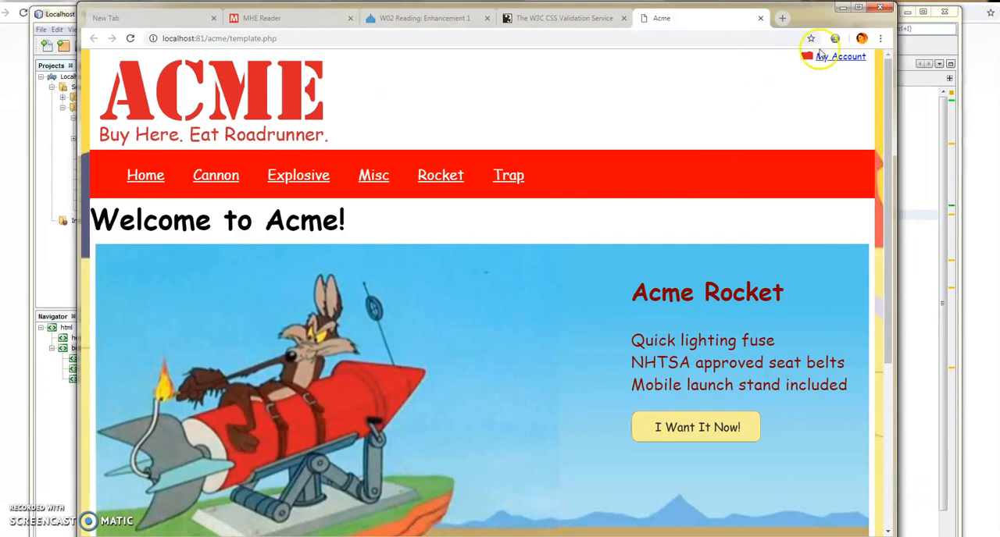
Run Validate Local HTML from the Web Developer menu and review the Nu Html Checker result
click(834, 37)
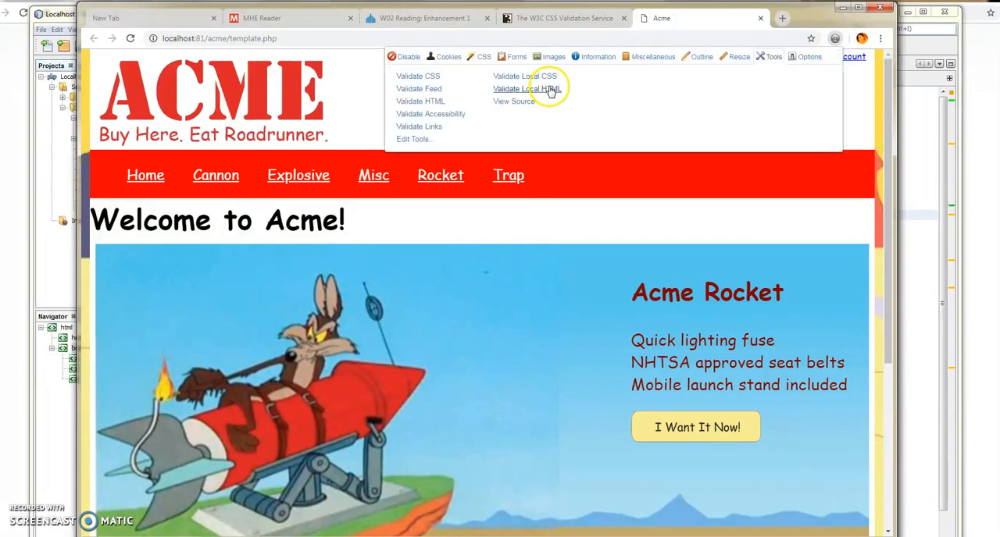
click(526, 87)
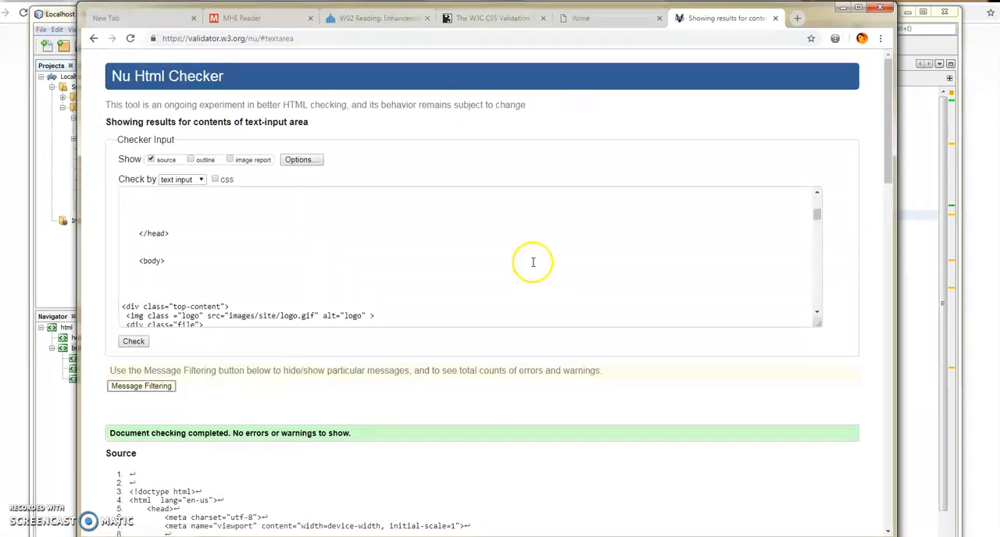
scroll(down, 3)
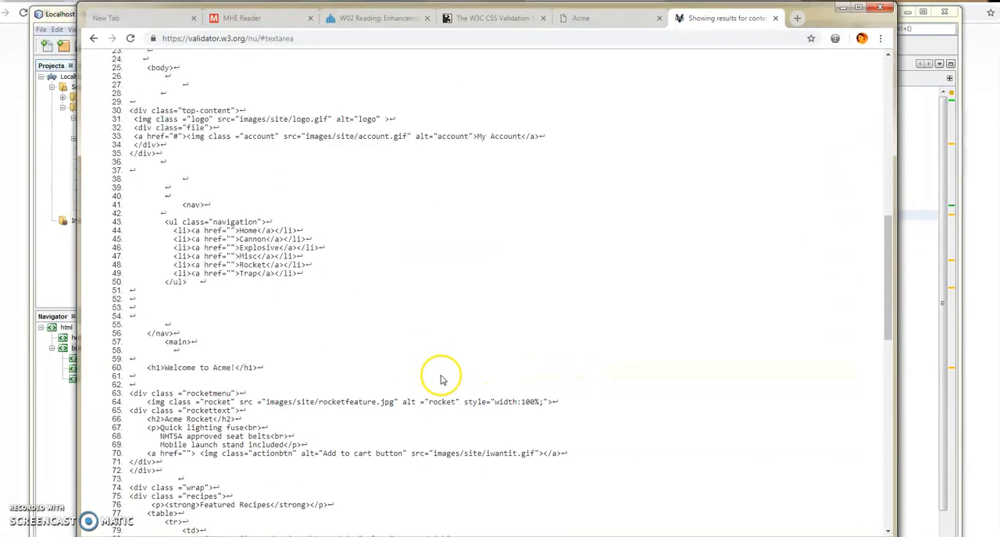
scroll(down, 3)
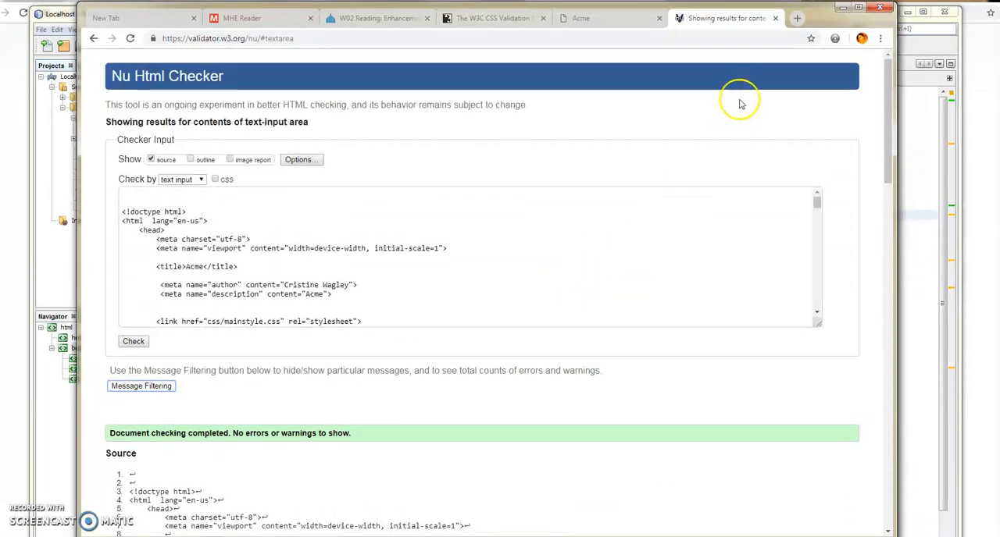
mouse_move(633, 19)
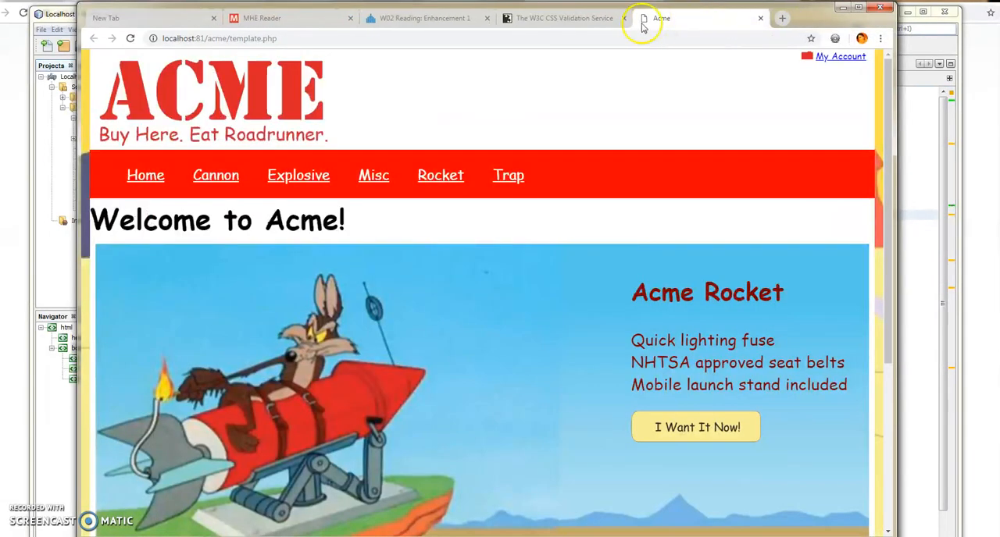
Run Validate Local CSS on the Acme page from the Web Developer menu
click(834, 38)
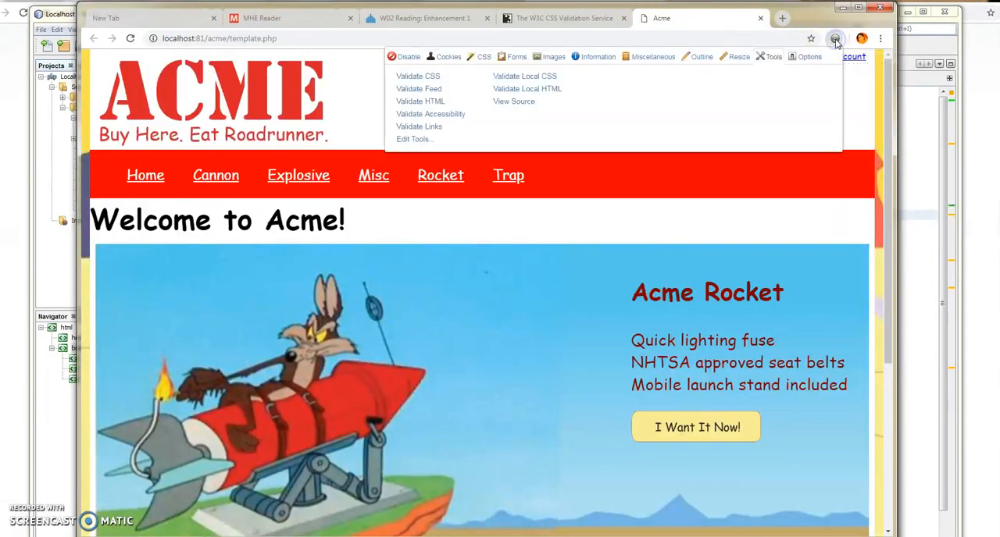
click(527, 75)
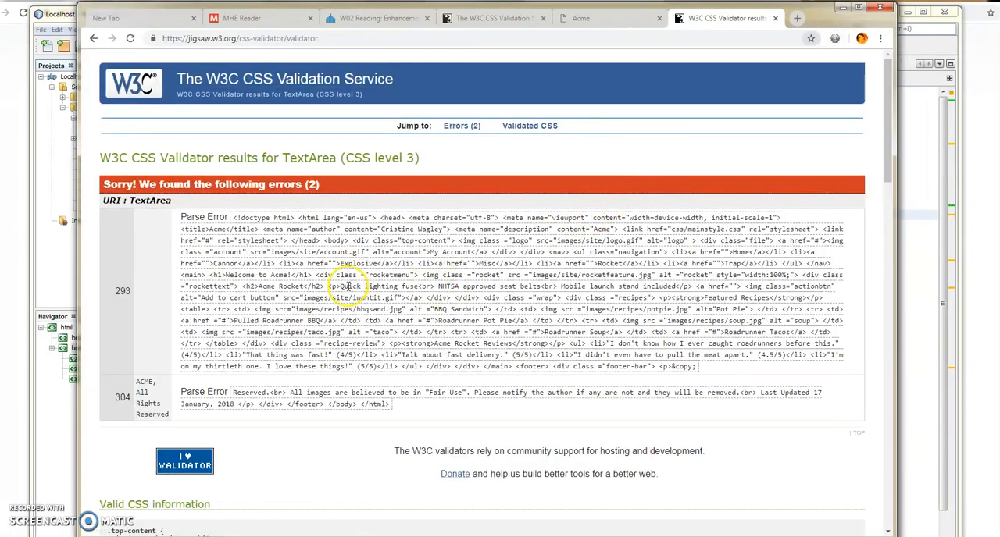
Review the W3C CSS parse errors, close the results tab and switch back to NetBeans
scroll(down, 3)
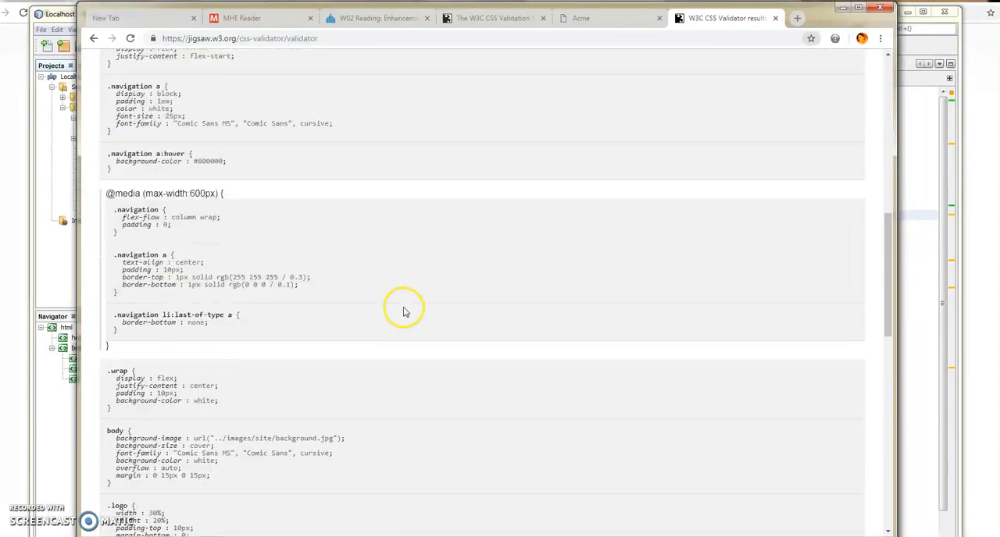
scroll(down, 3)
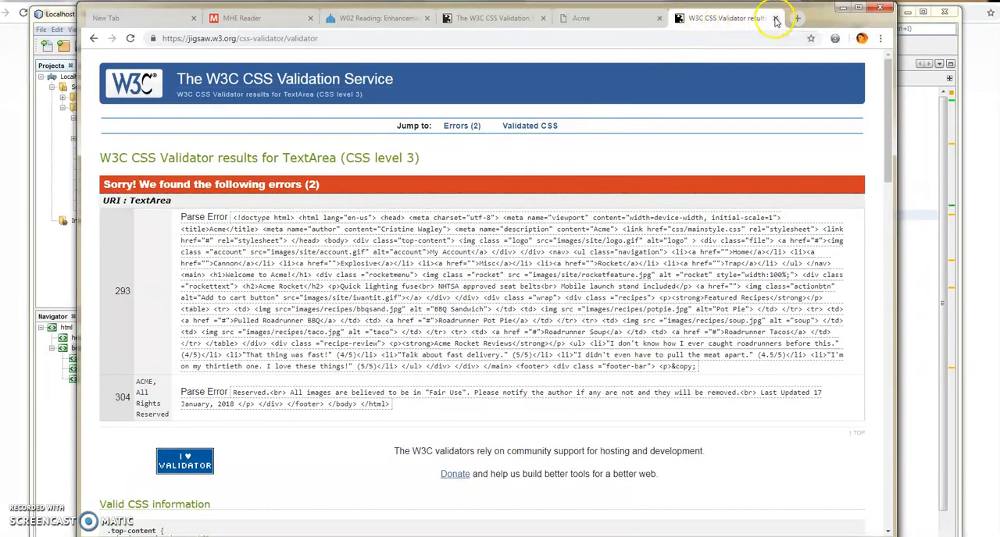
click(775, 17)
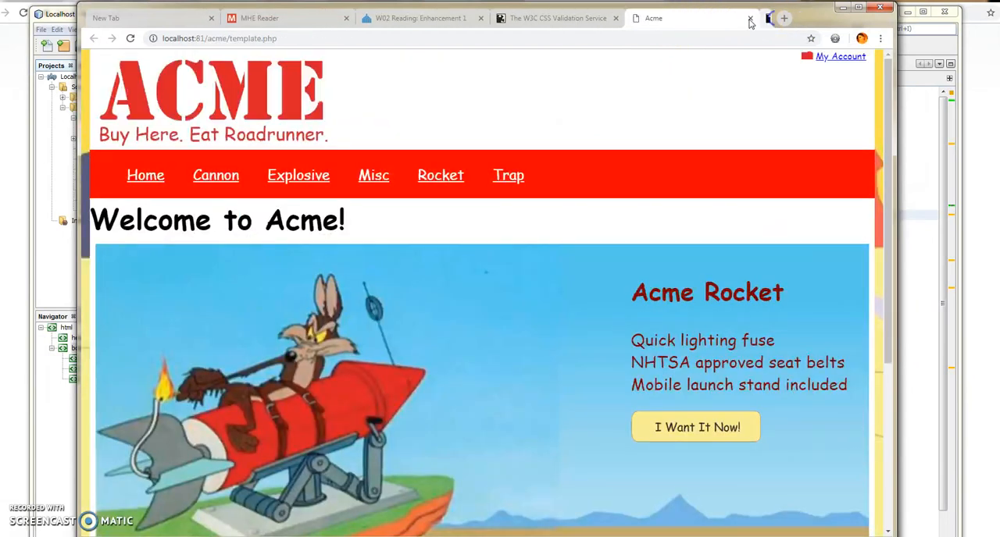
click(556, 17)
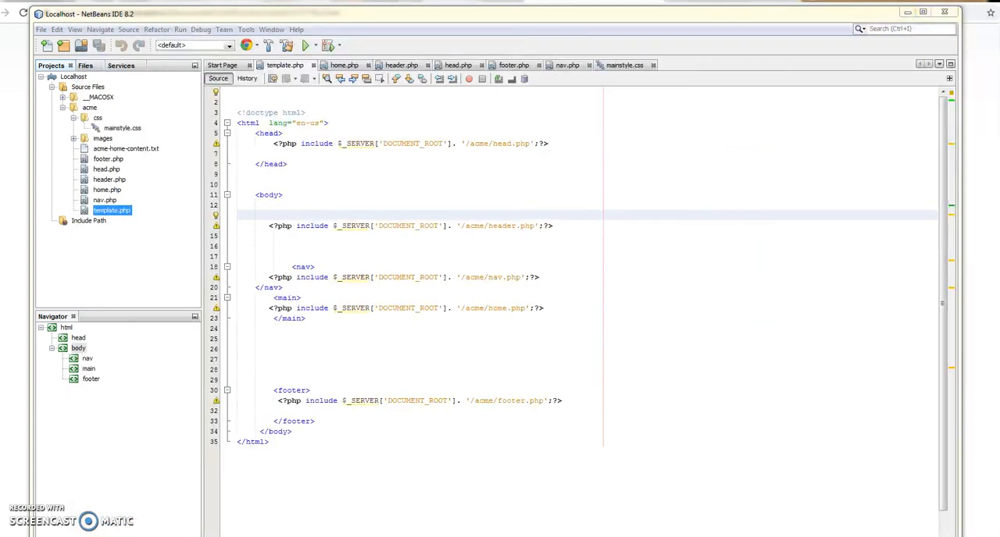
Open mainstyle.css from the Projects tree and copy its whole contents
click(122, 128)
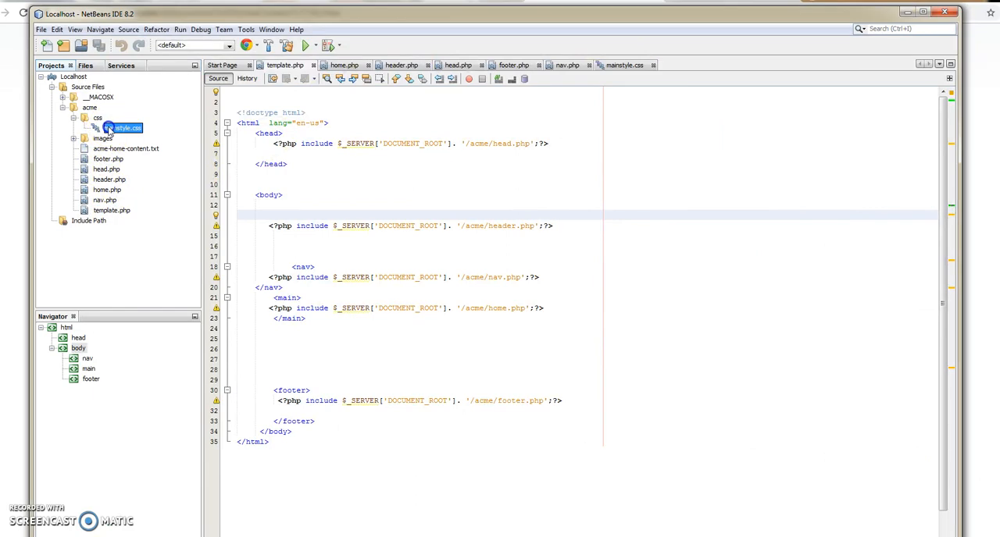
double_click(122, 129)
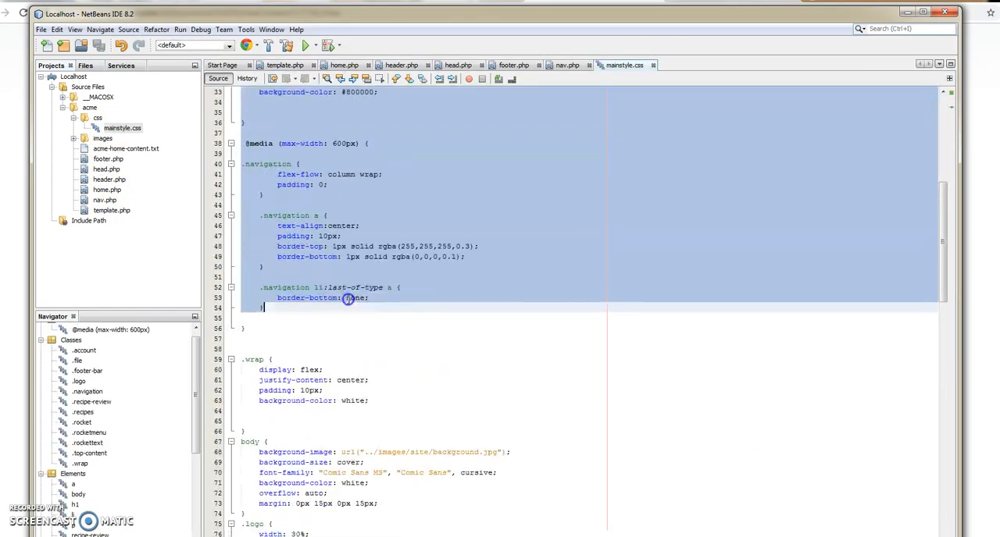
scroll(down, 3)
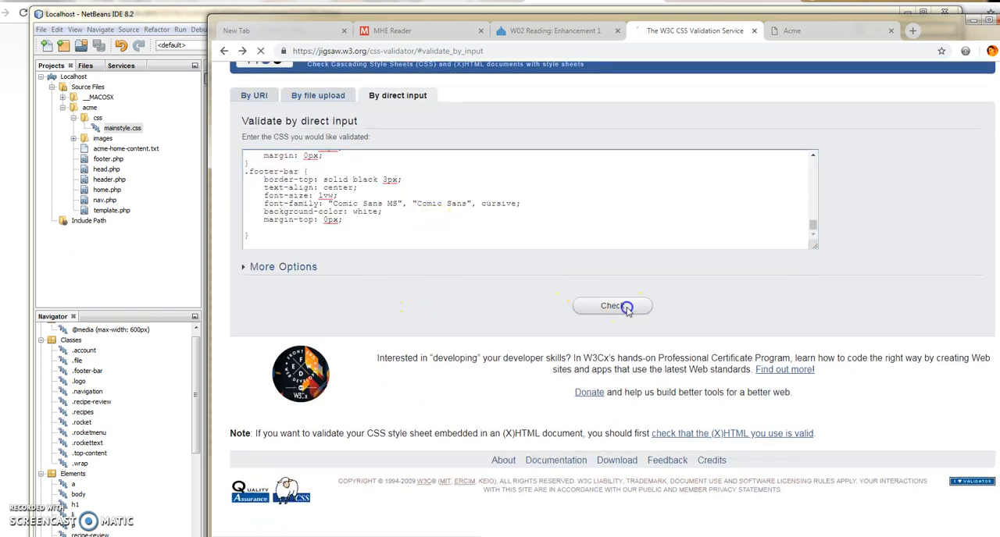
Check the pasted mainstyle.css by direct input, confirm no errors, and return to the Acme tab
click(613, 307)
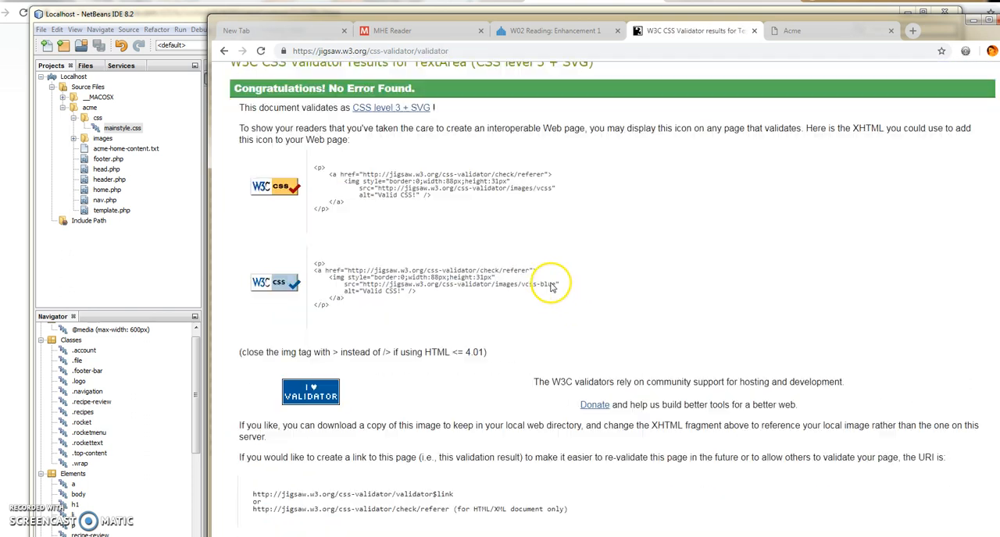
scroll(up, 3)
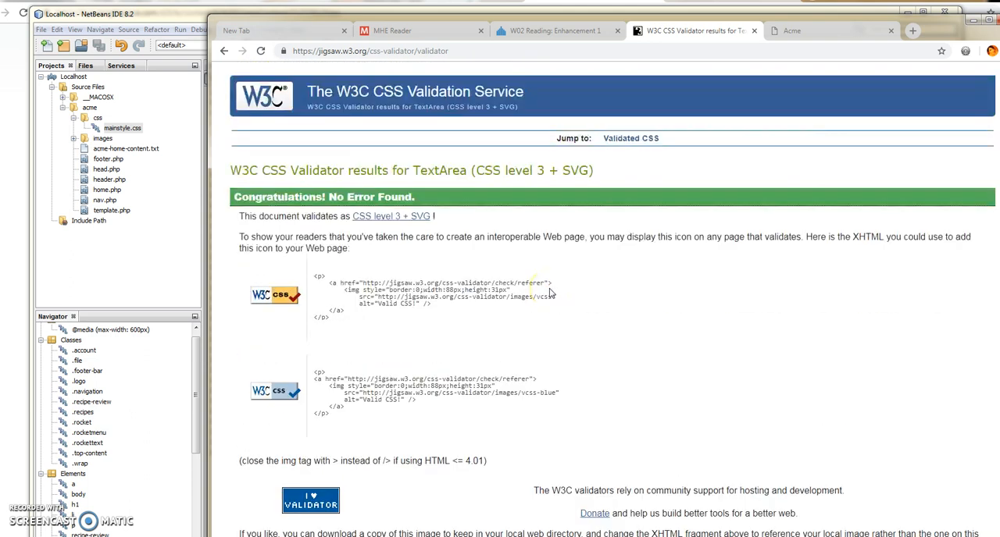
scroll(down, 3)
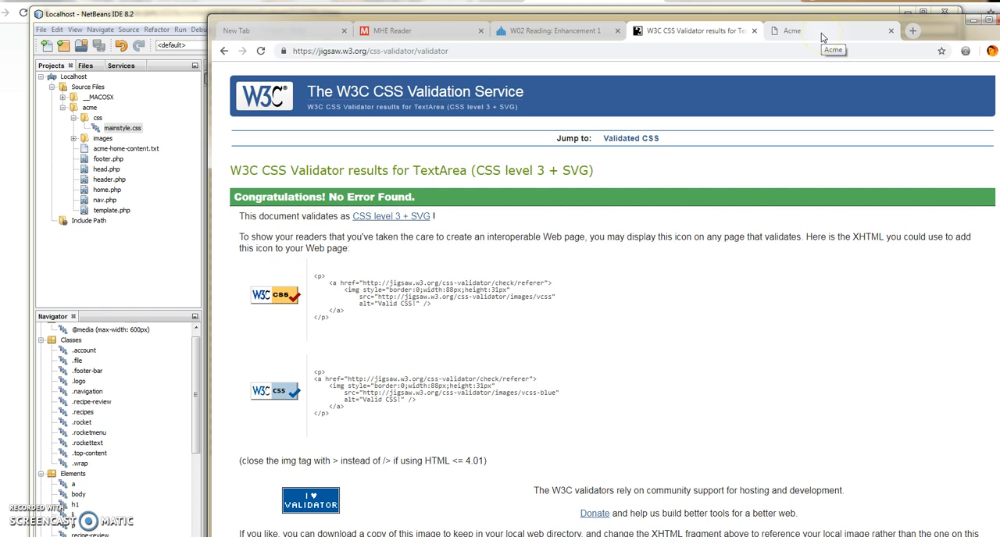
click(790, 31)
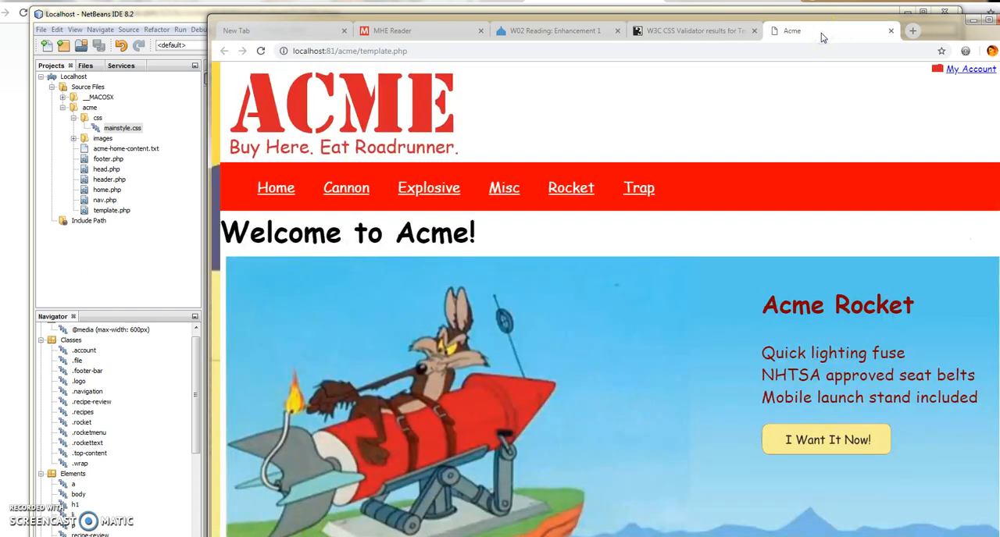
mouse_move(845, 28)
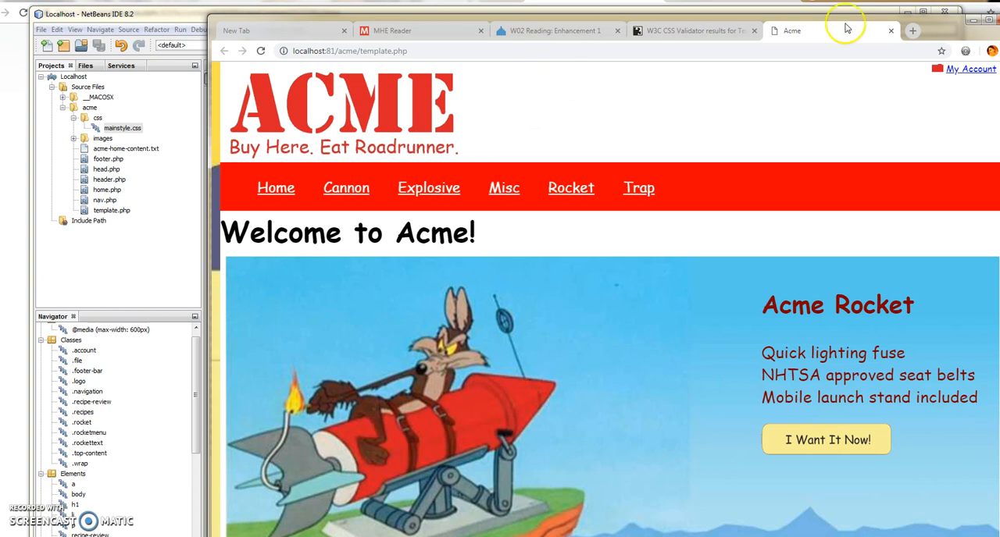
scroll(down, 3)
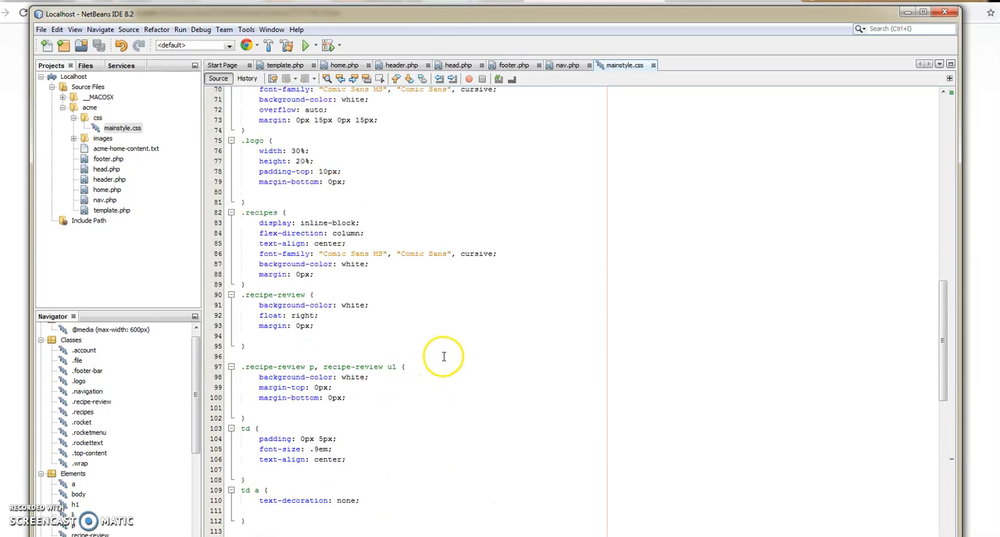
scroll(up, 3)
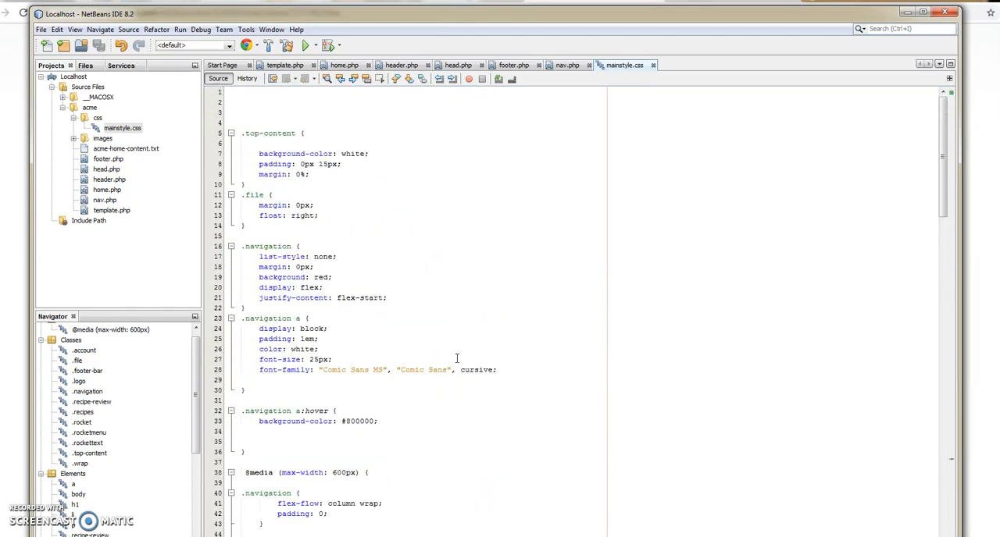
mouse_move(475, 305)
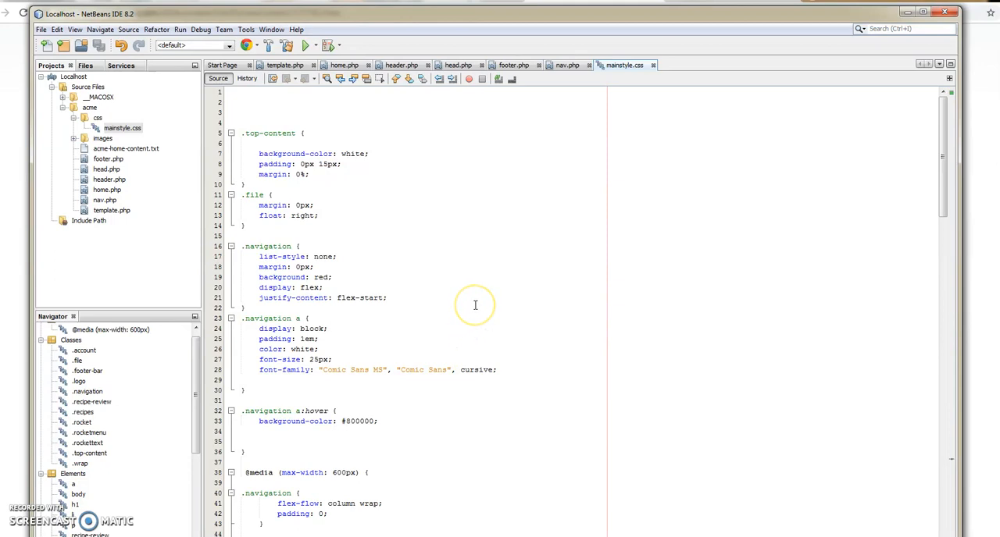
mouse_move(510, 294)
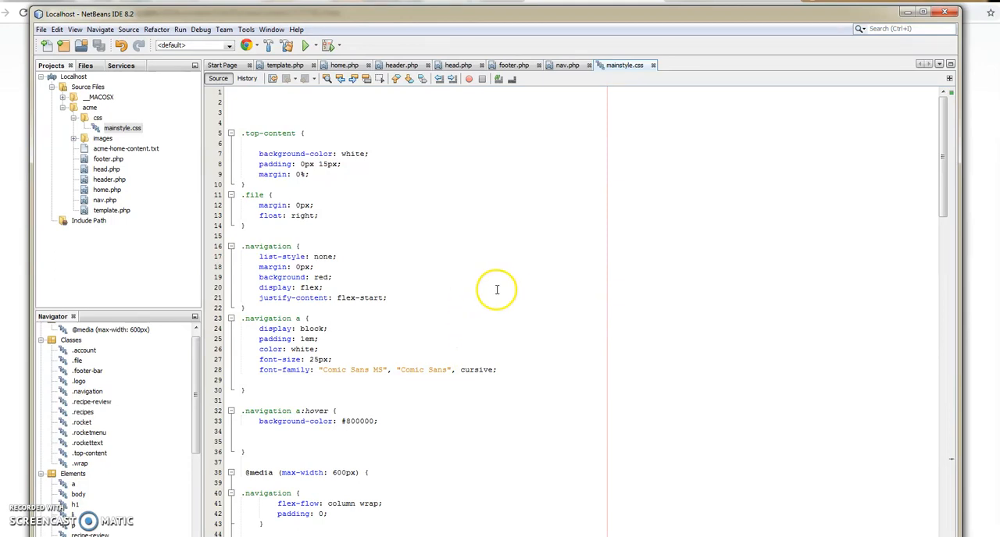
scroll(down, 3)
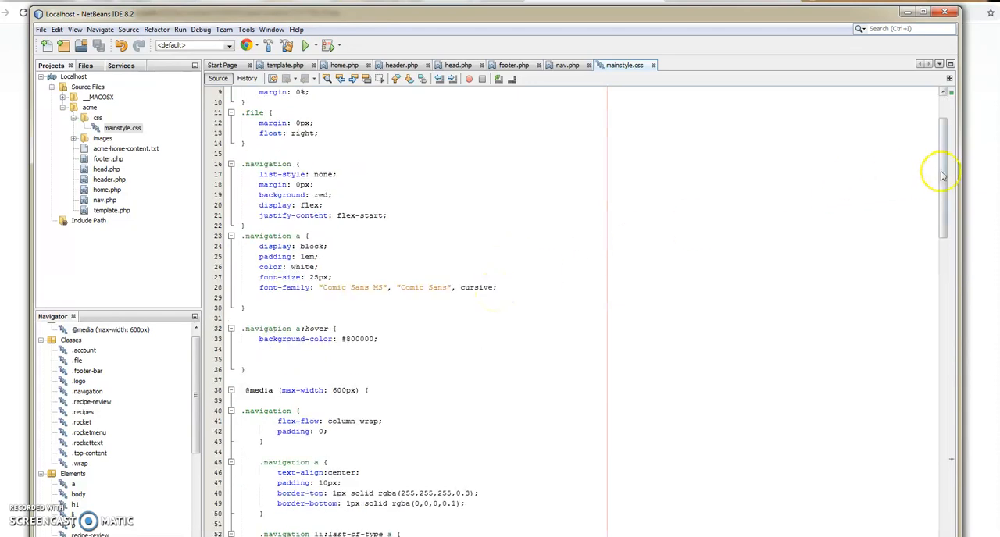
scroll(down, 3)
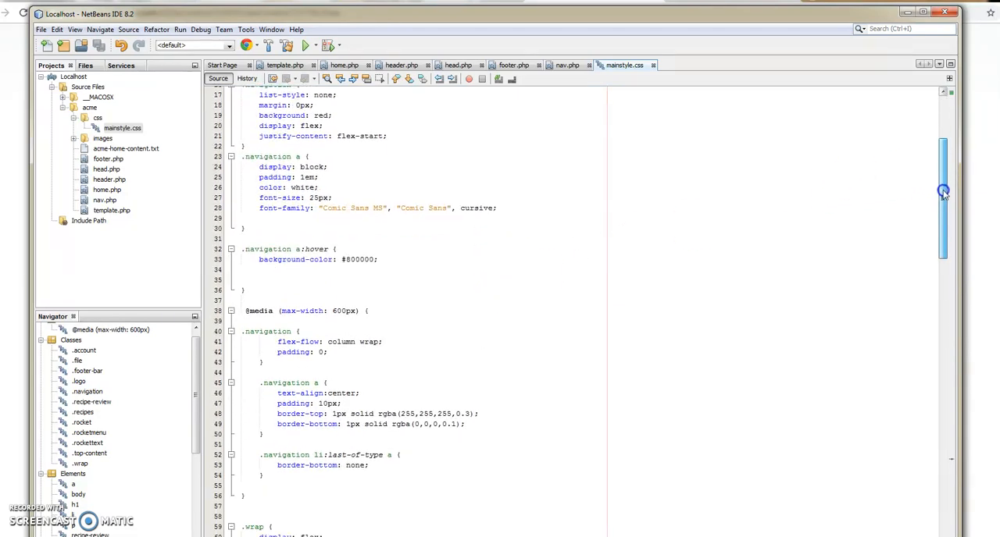
scroll(down, 3)
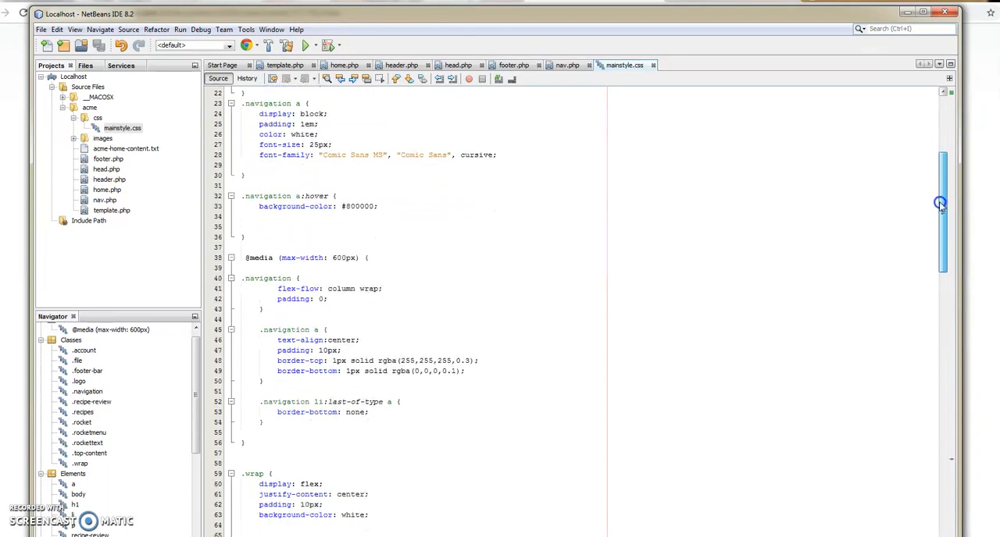
scroll(down, 3)
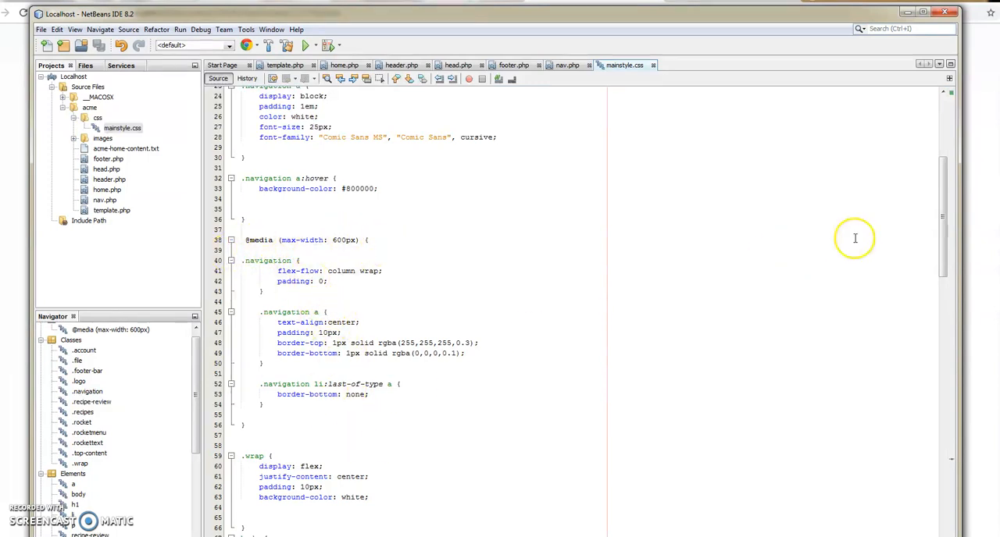
scroll(down, 3)
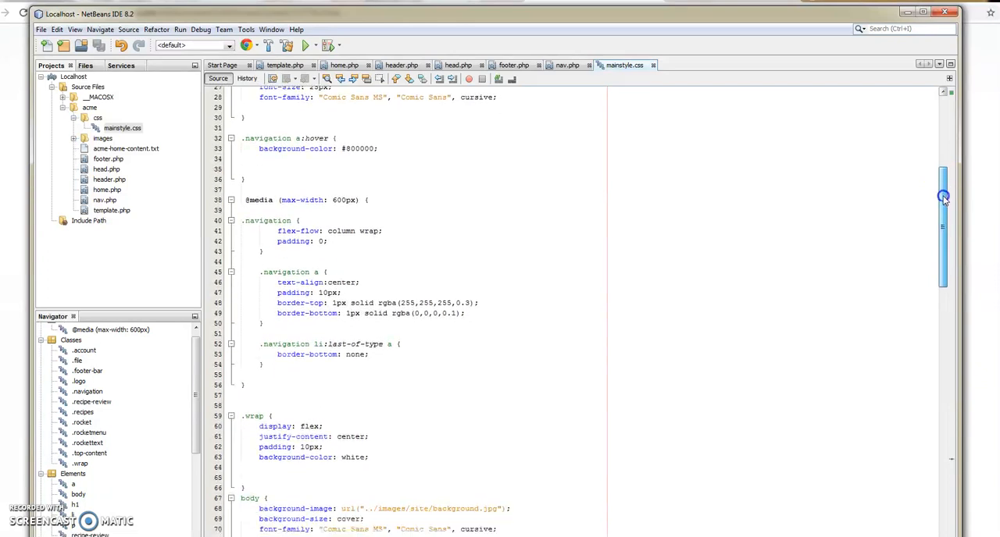
scroll(down, 3)
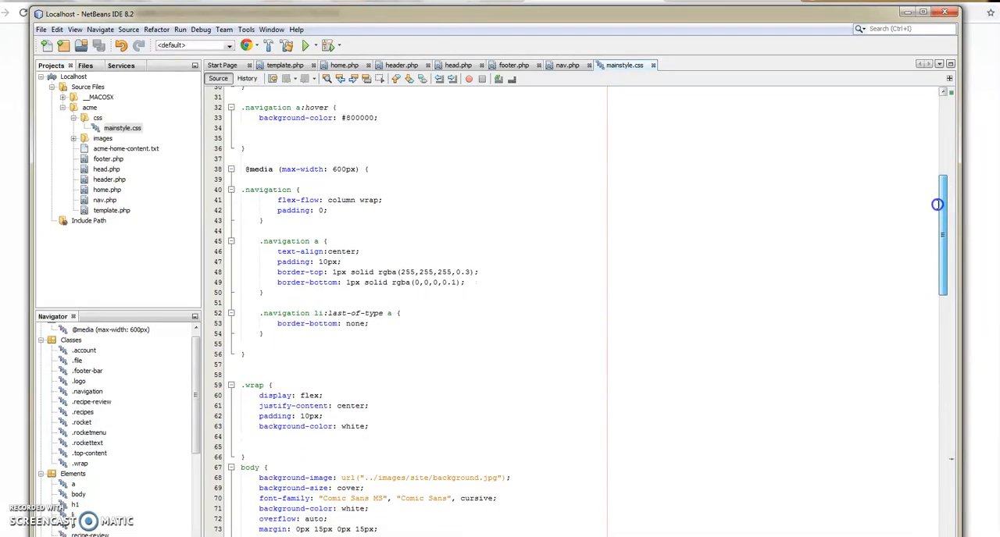
scroll(down, 3)
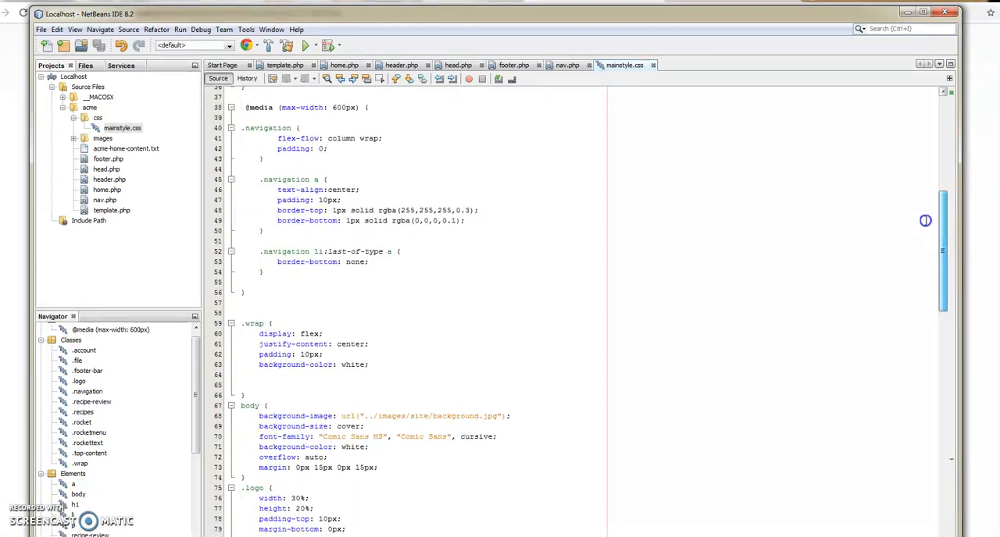
scroll(down, 3)
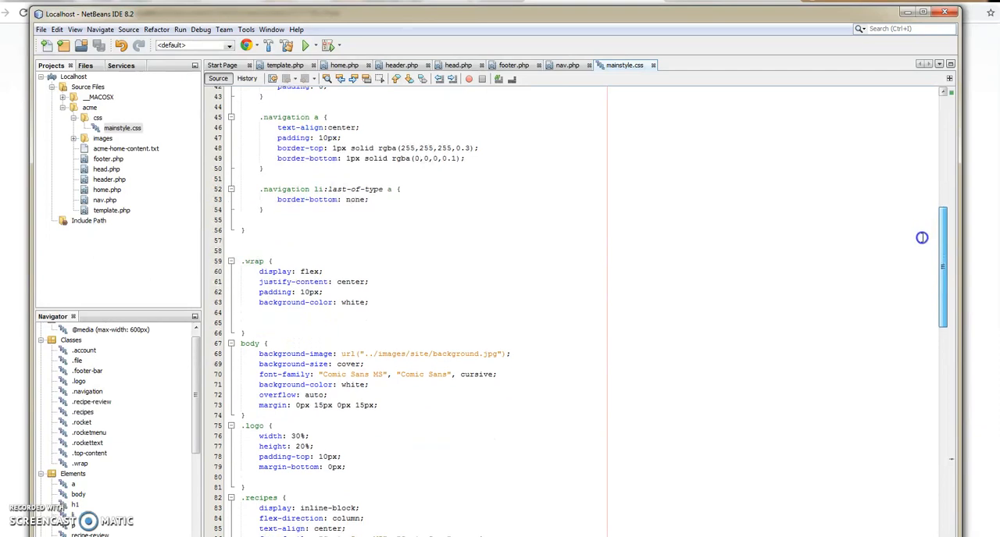
scroll(down, 3)
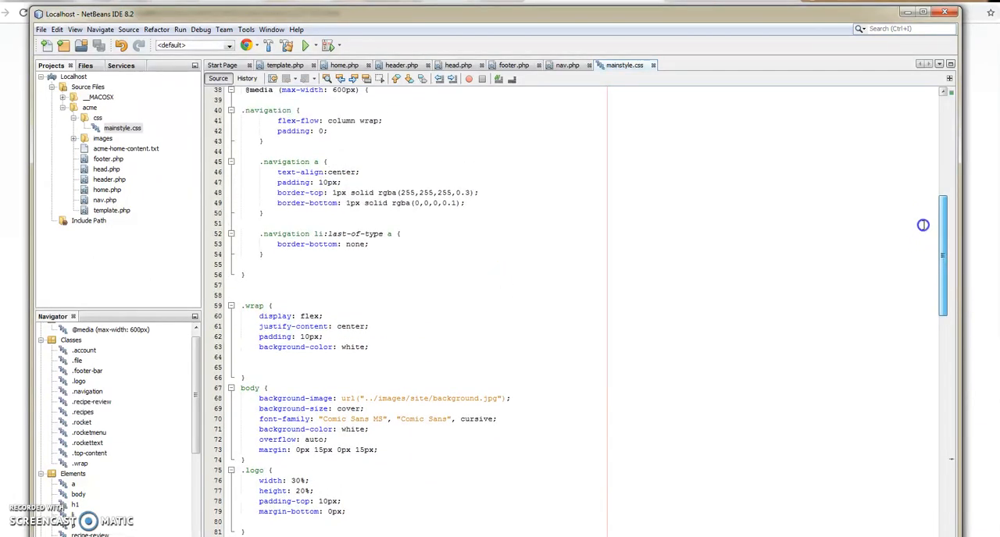
scroll(down, 3)
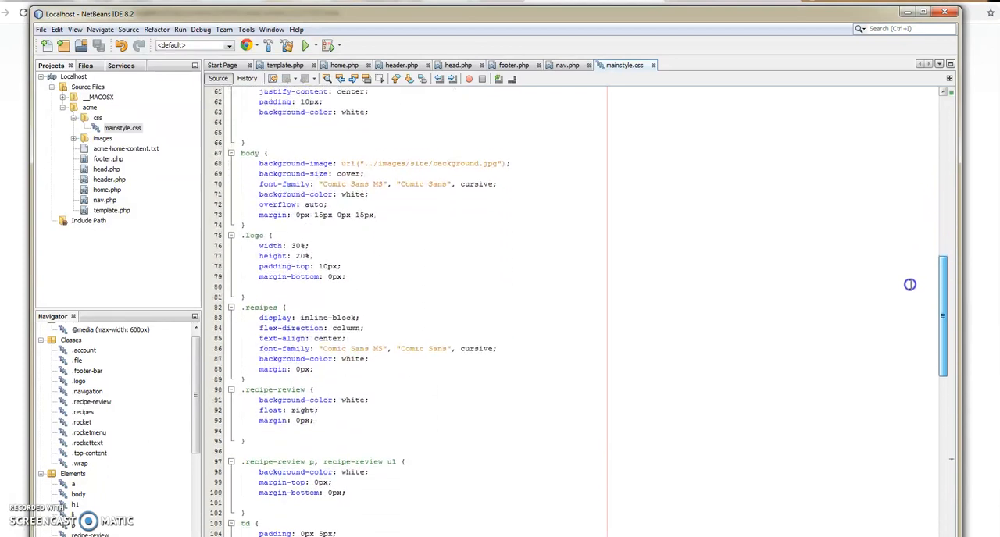
scroll(down, 3)
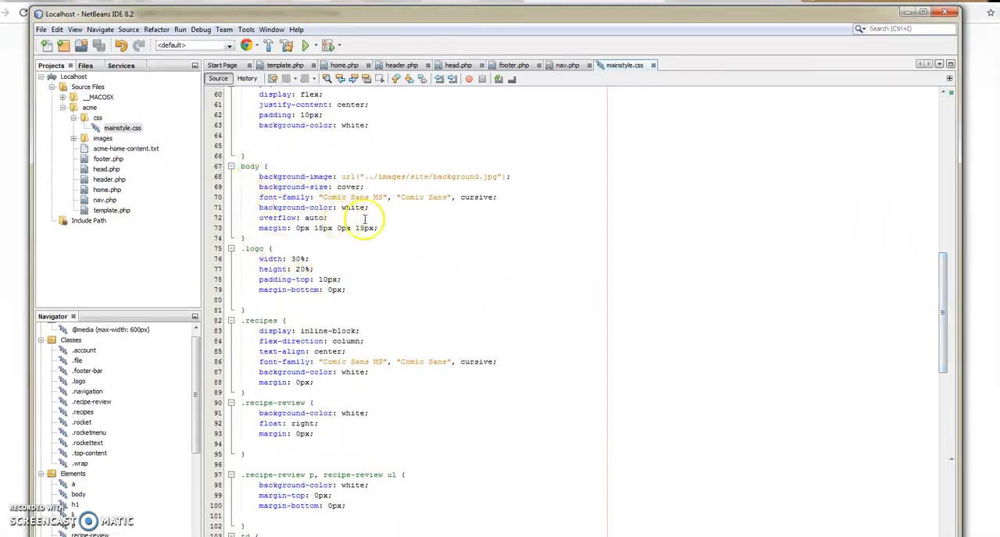
scroll(down, 3)
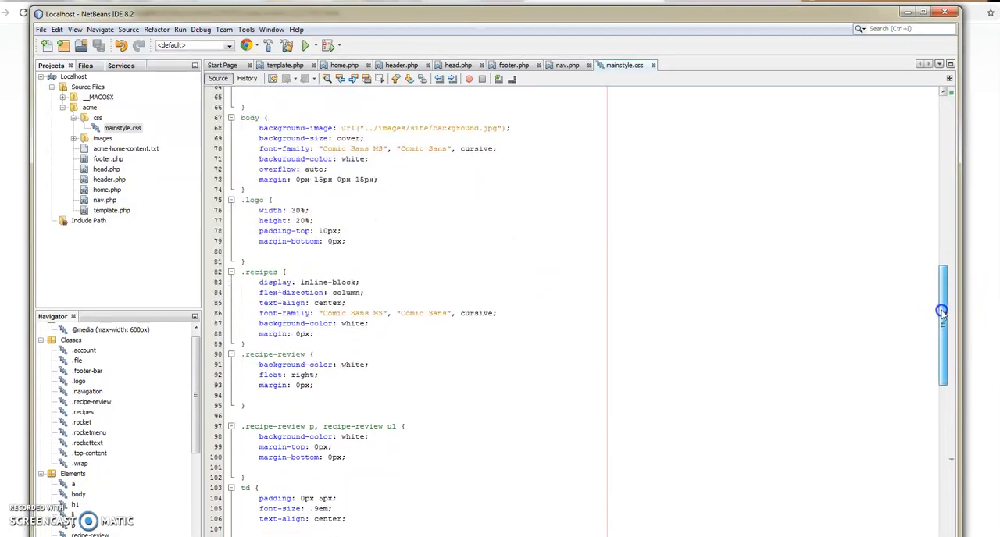
scroll(down, 3)
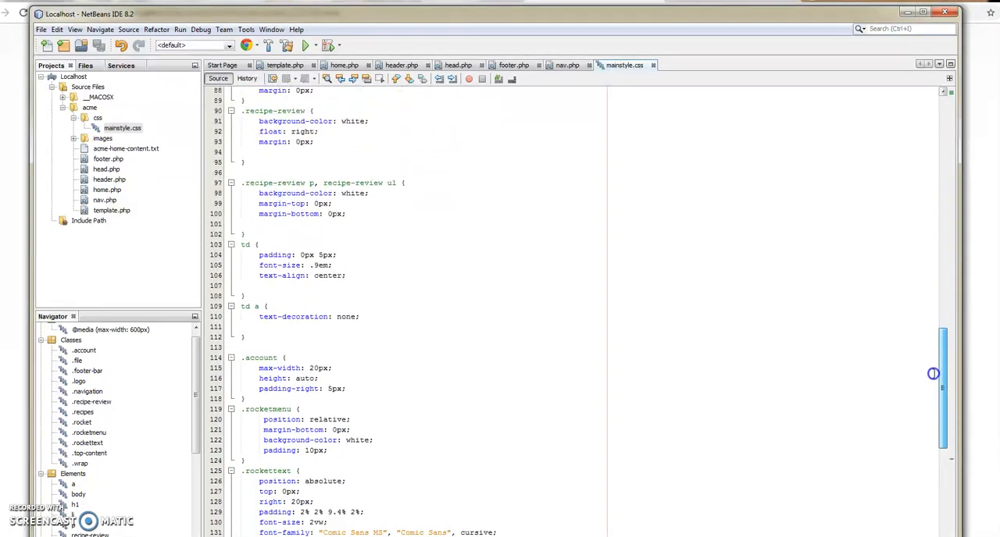
scroll(down, 3)
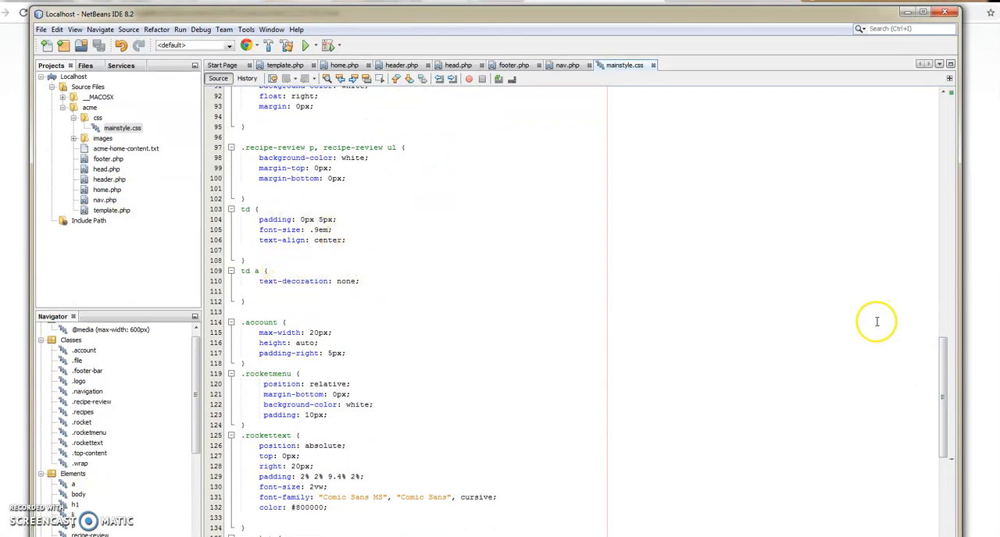
scroll(down, 3)
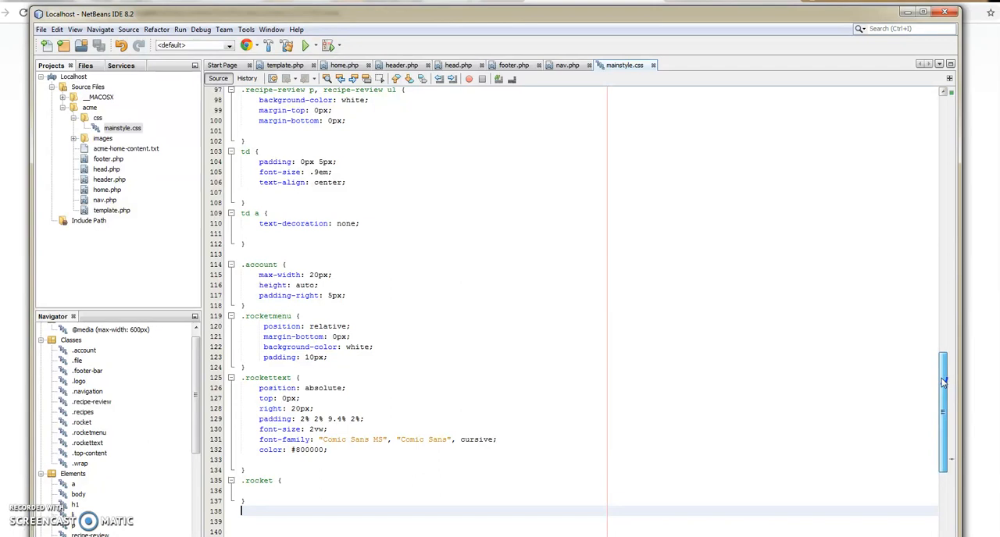
scroll(down, 3)
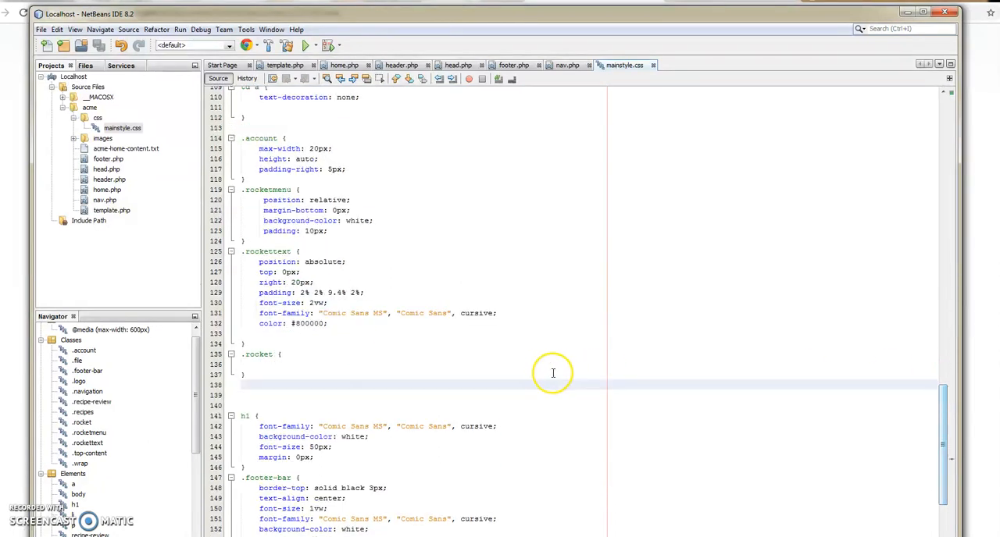
scroll(down, 3)
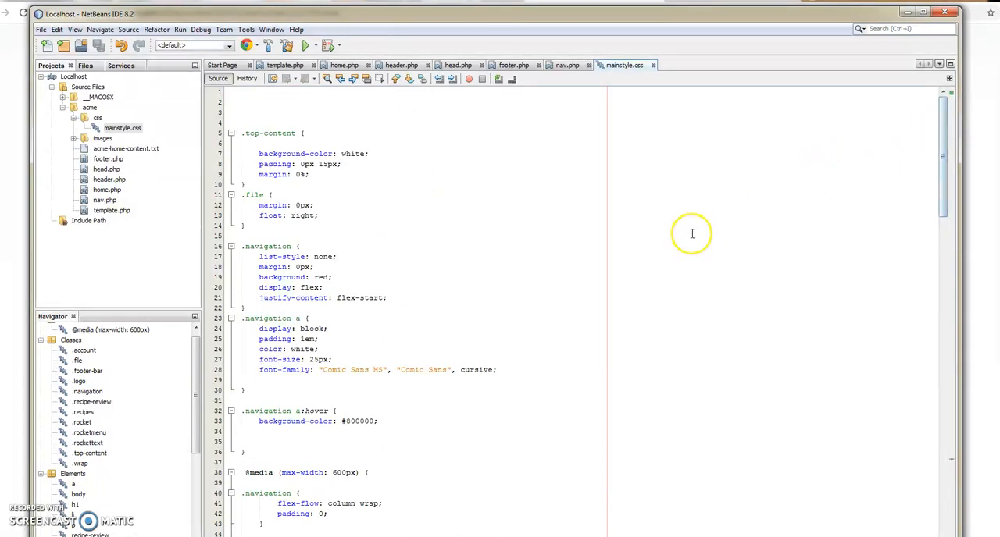
mouse_move(650, 237)
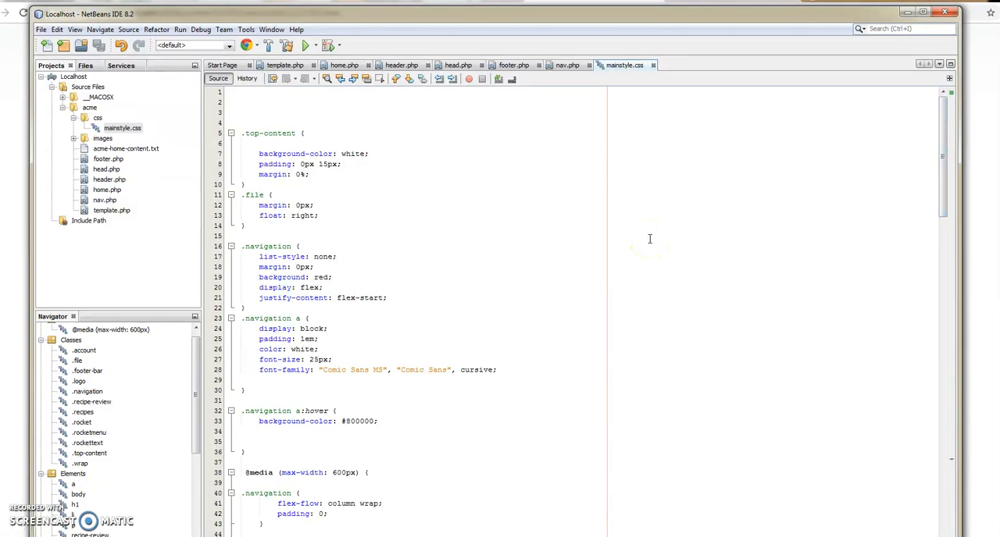